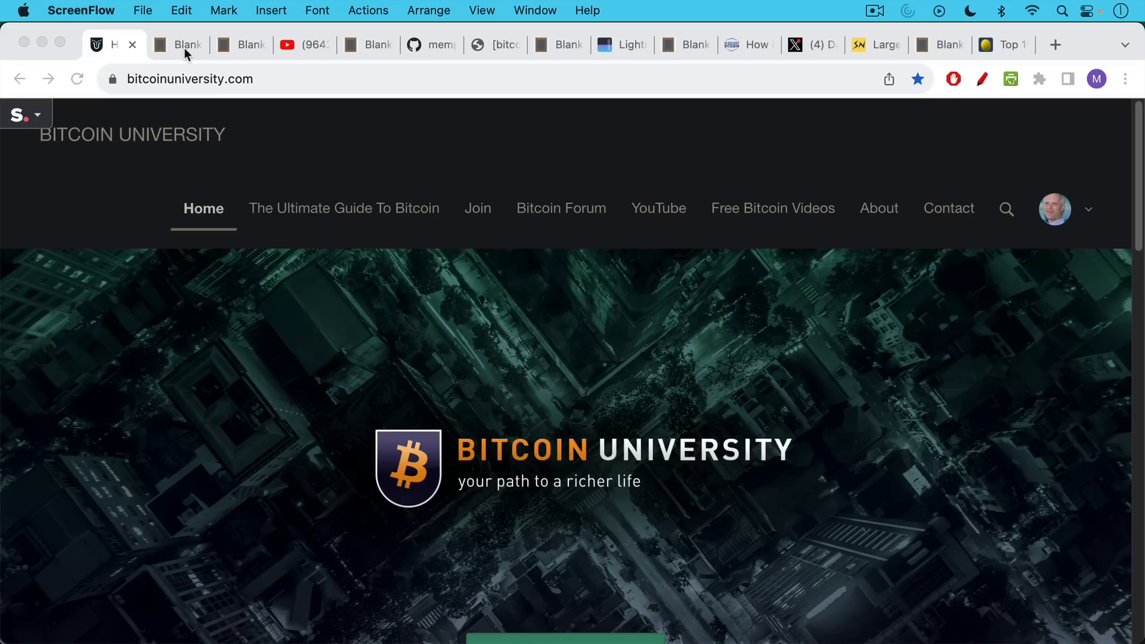
Switch to the Blank Slate note explaining the Lightning Network as Bitcoin's layer 2.
left_click(178, 44)
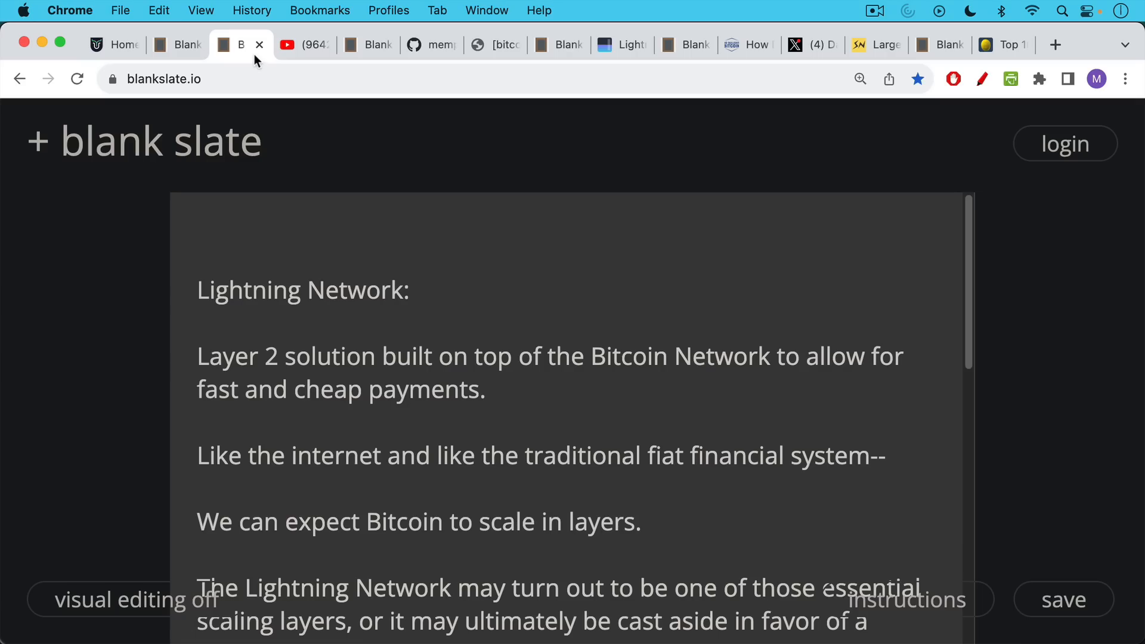
Read the note on Lightning being open, decentralized and multisig-secured, then switch to the YouTube video.
scroll("down", 3)
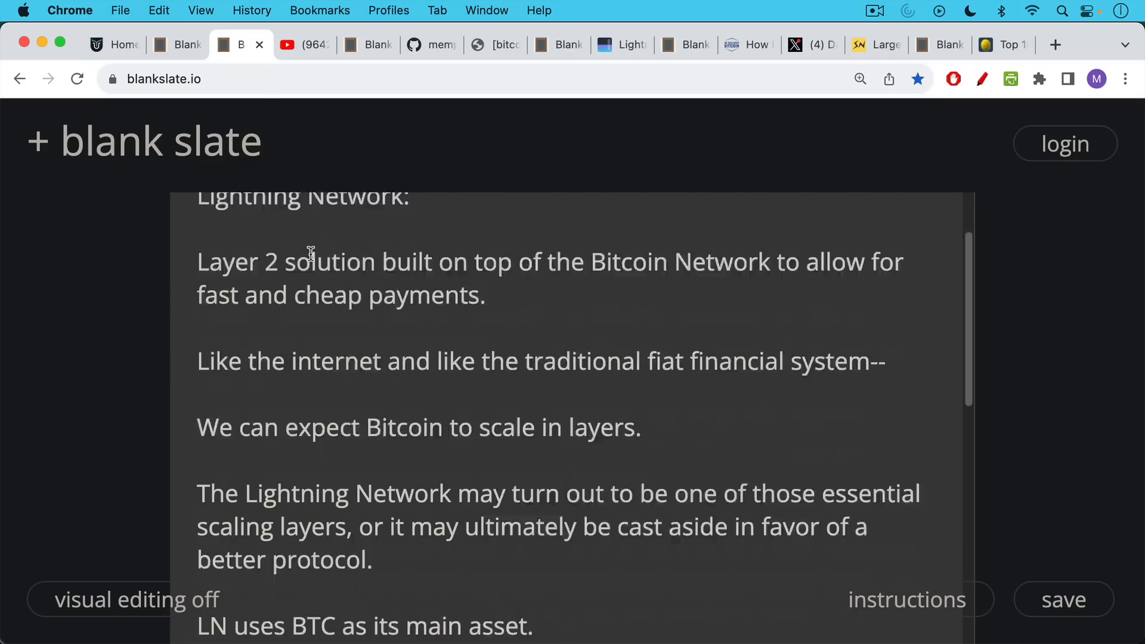
scroll("down", 3)
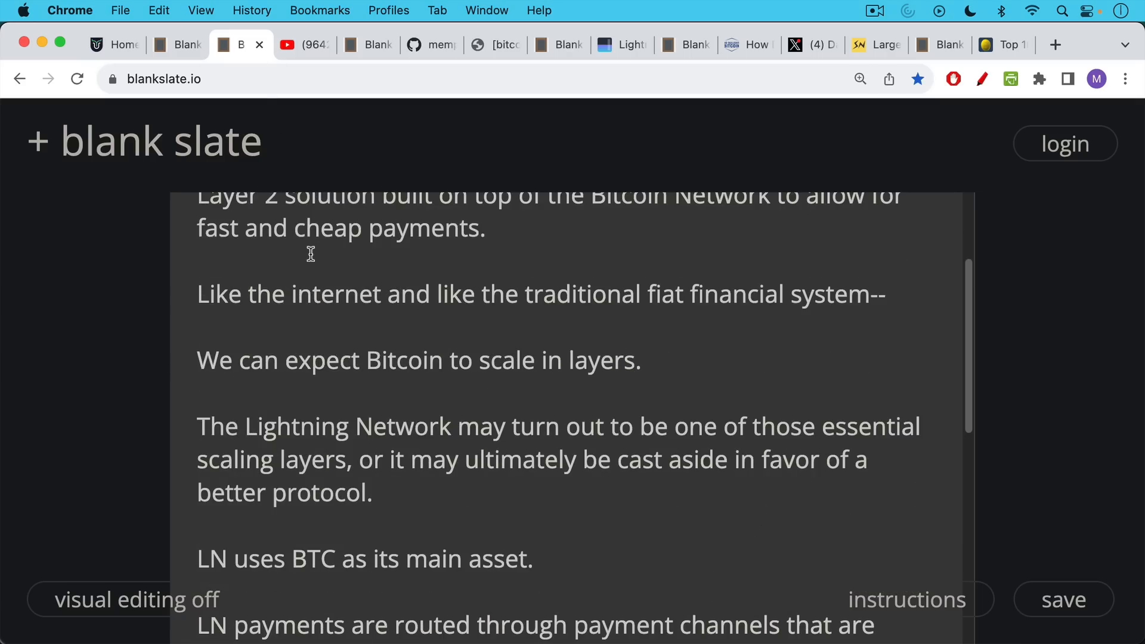
mouse_move(310, 246)
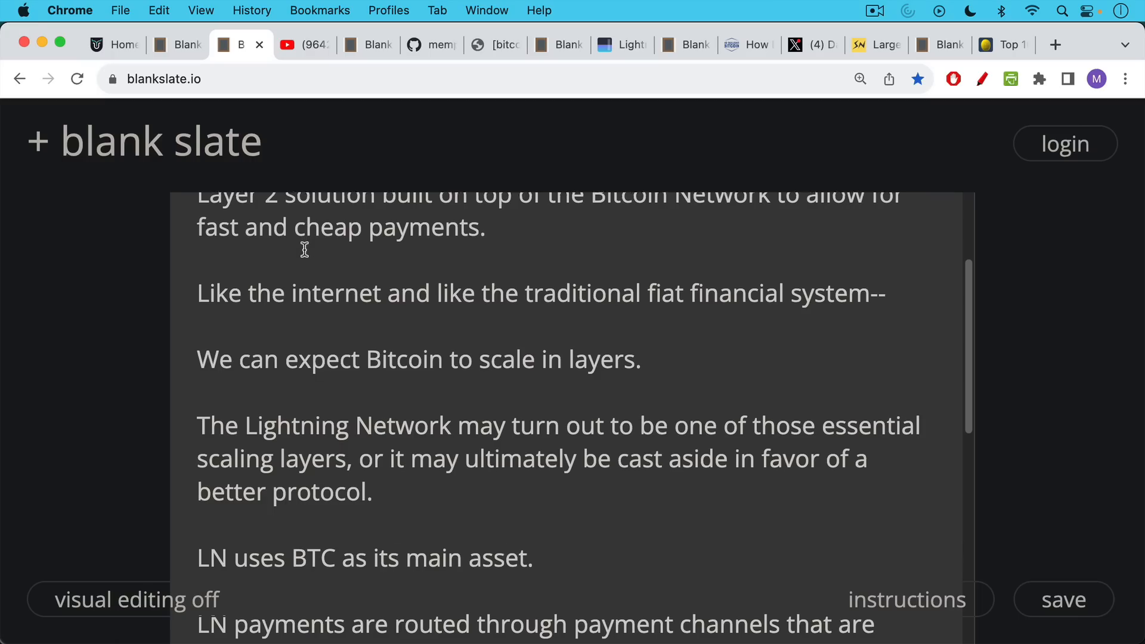
scroll("down", 3)
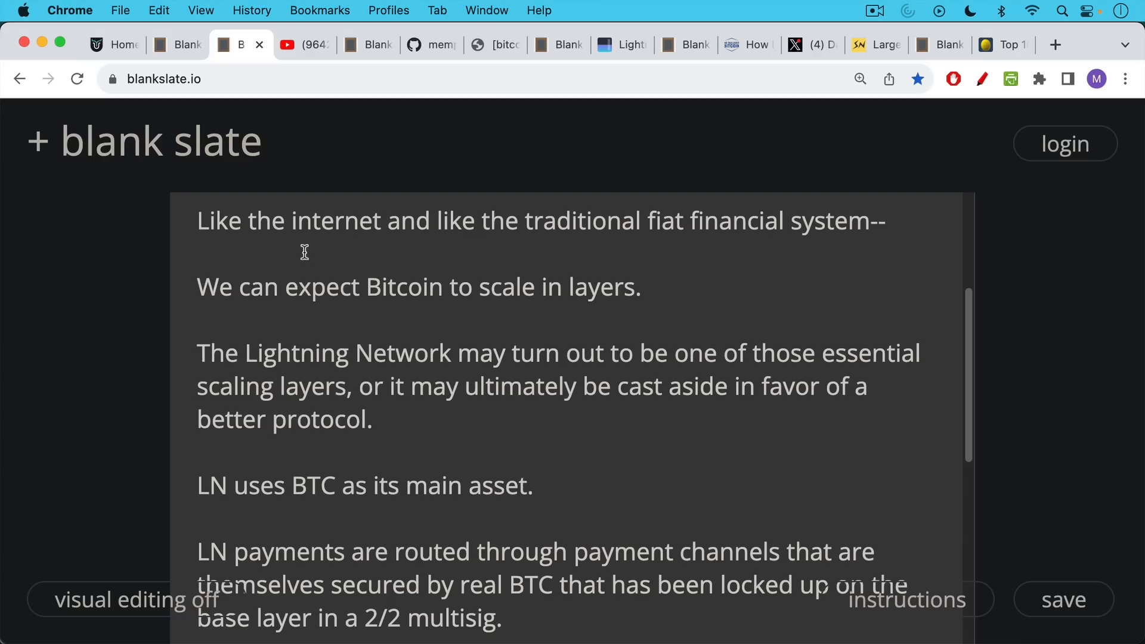
scroll("down", 3)
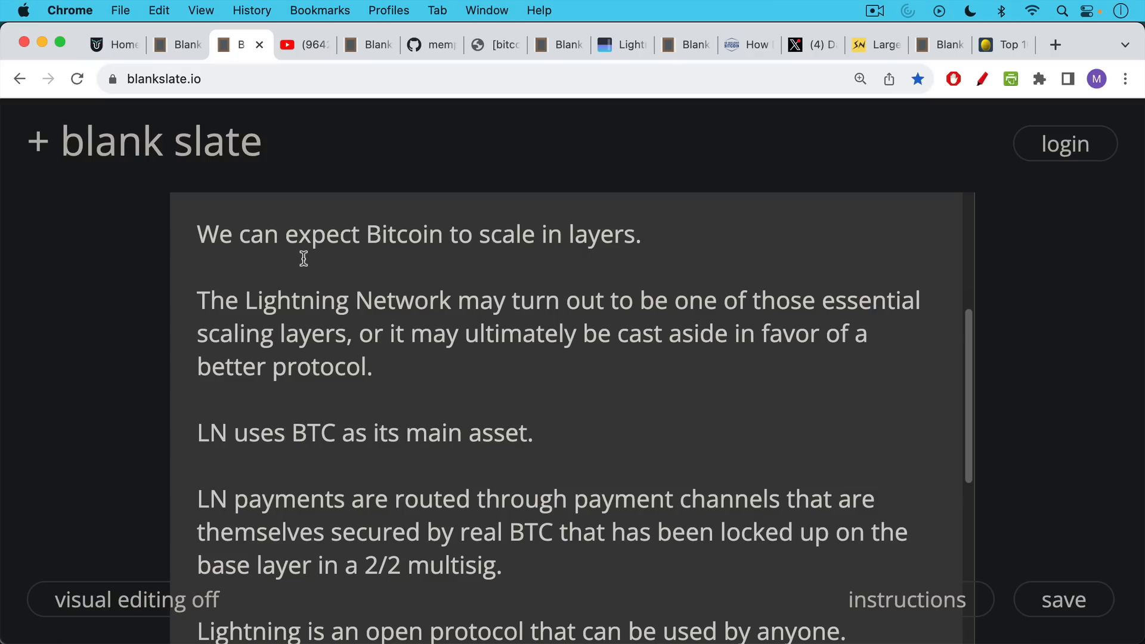
scroll("down", 3)
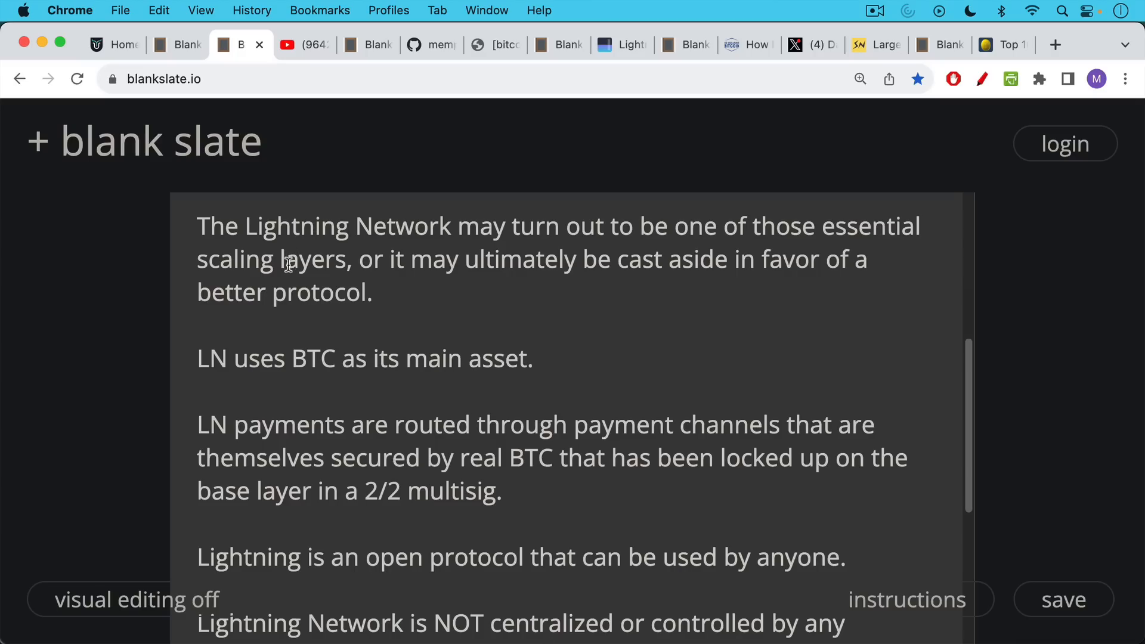
scroll("down", 3)
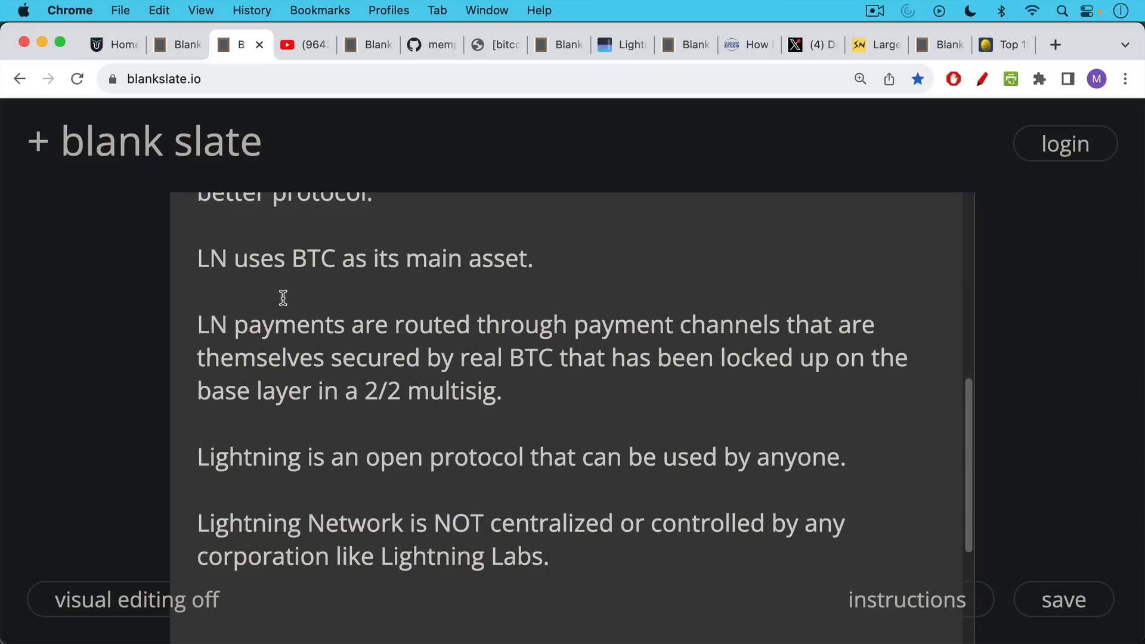
mouse_move(292, 246)
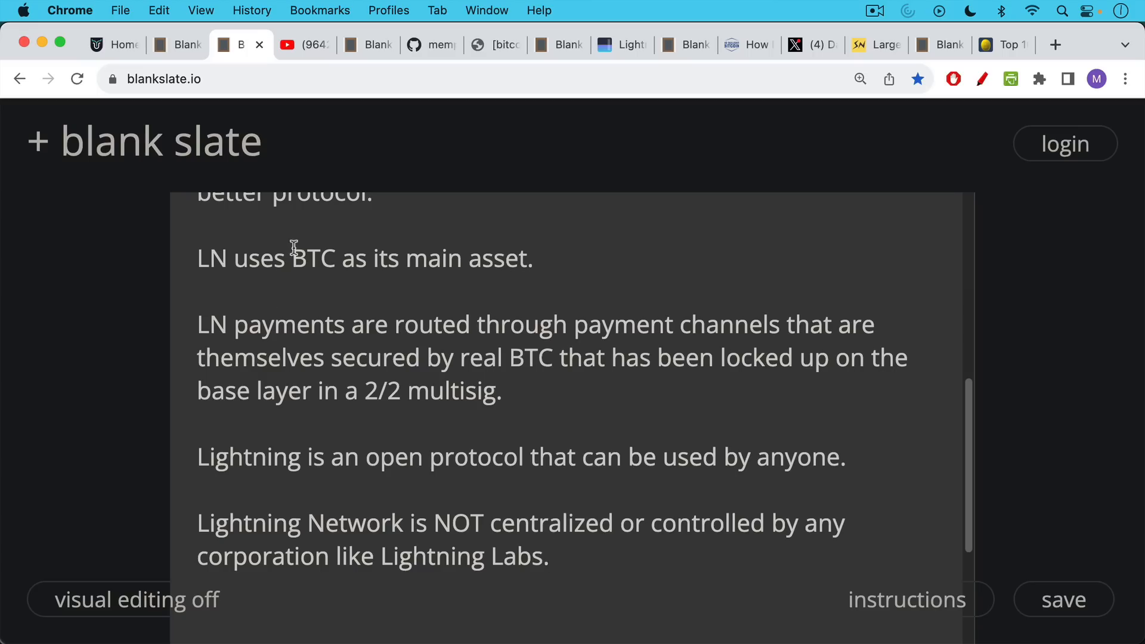
left_click(304, 44)
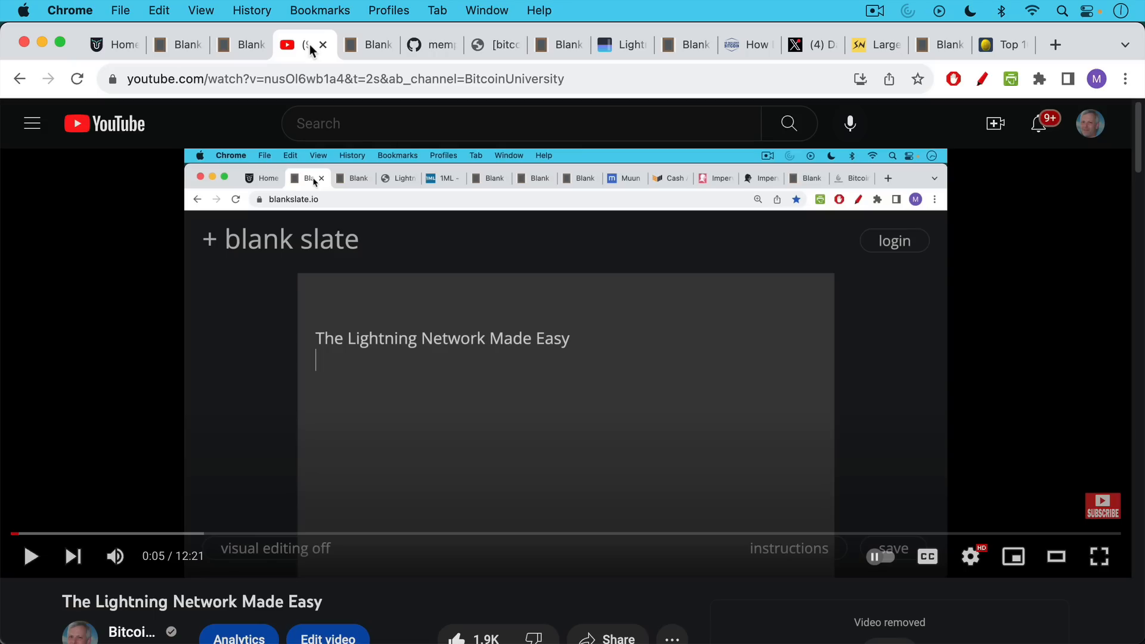
View the note introducing the new attack paper, then Riard's Replacement Cycling Attacks PDF on GitHub.
left_click(365, 44)
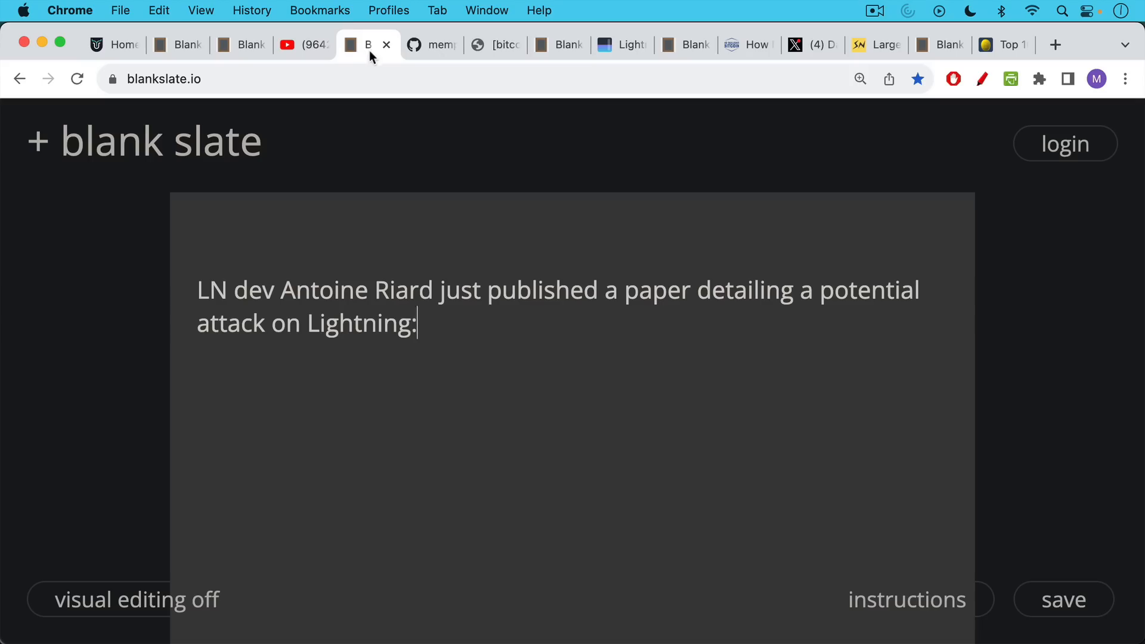
left_click(429, 45)
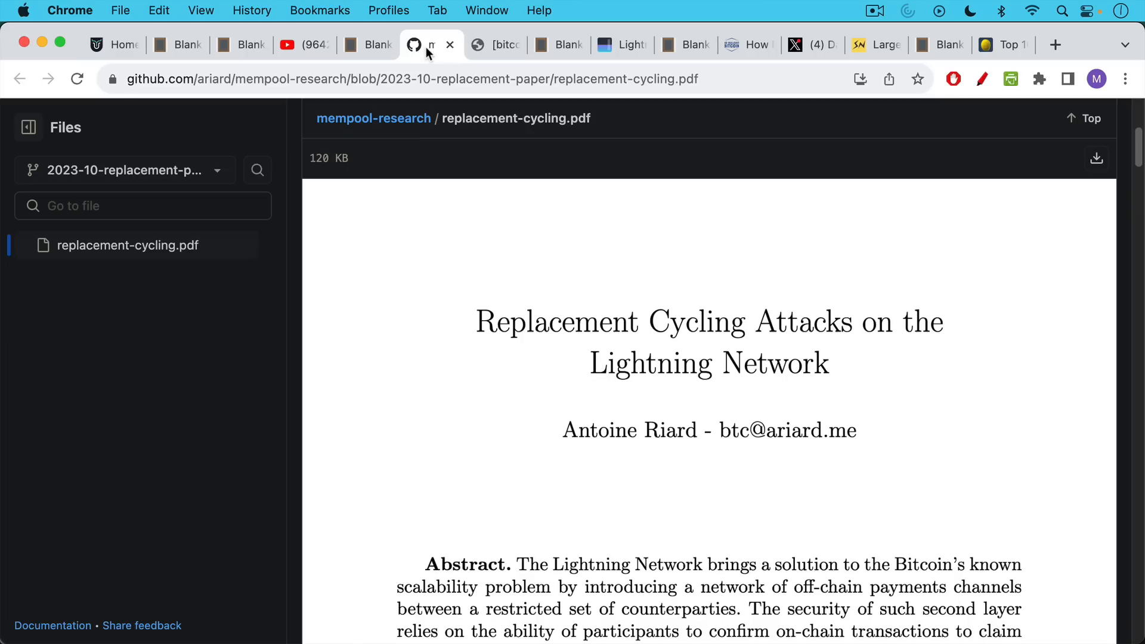
mouse_move(371, 180)
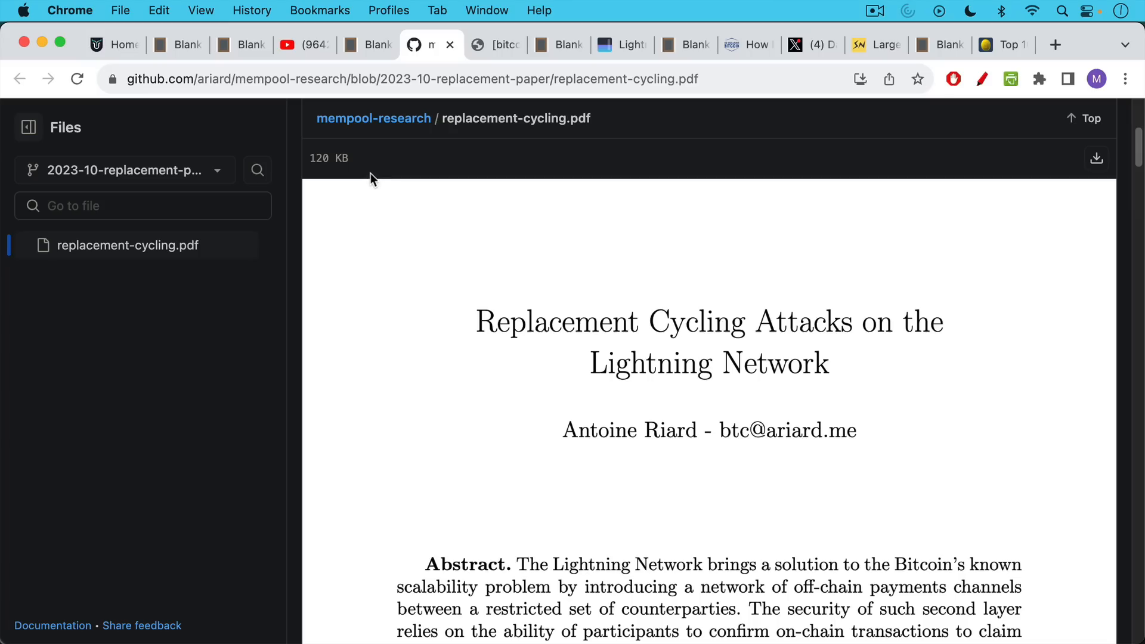
mouse_move(376, 204)
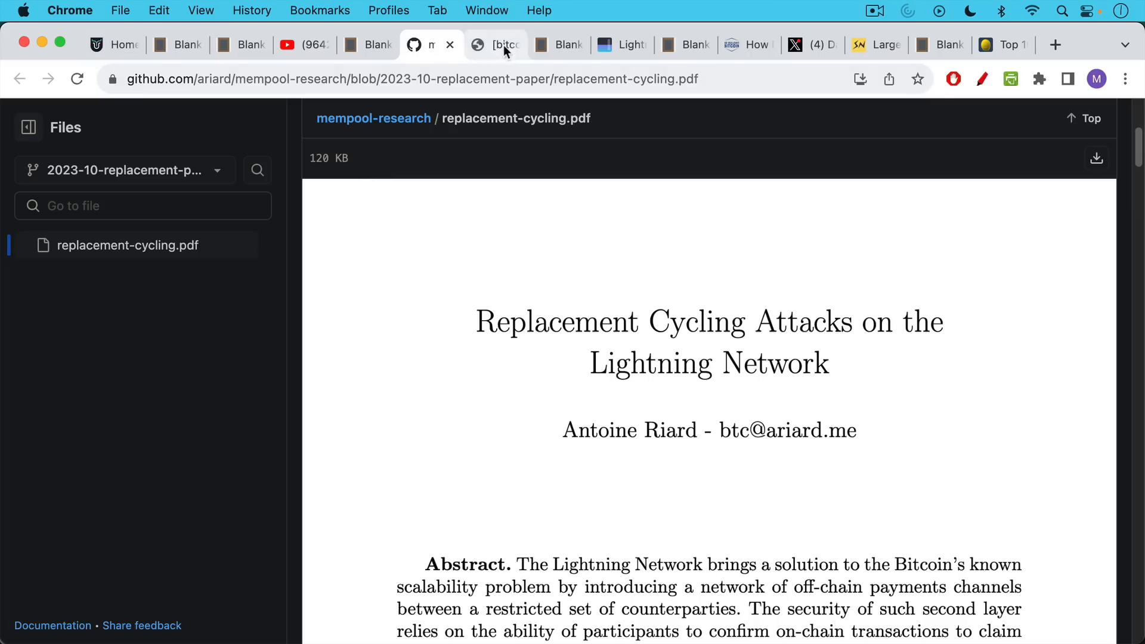
Switch to Riard's bitcoin-dev post announcing he is halting Lightning development involvement.
left_click(496, 44)
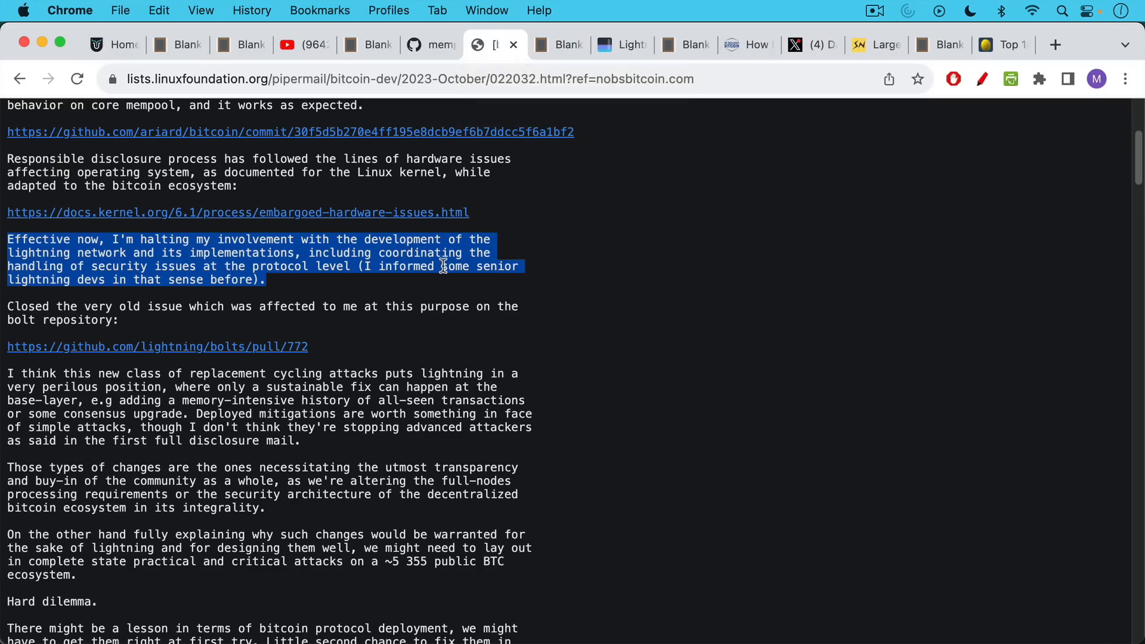
mouse_move(442, 259)
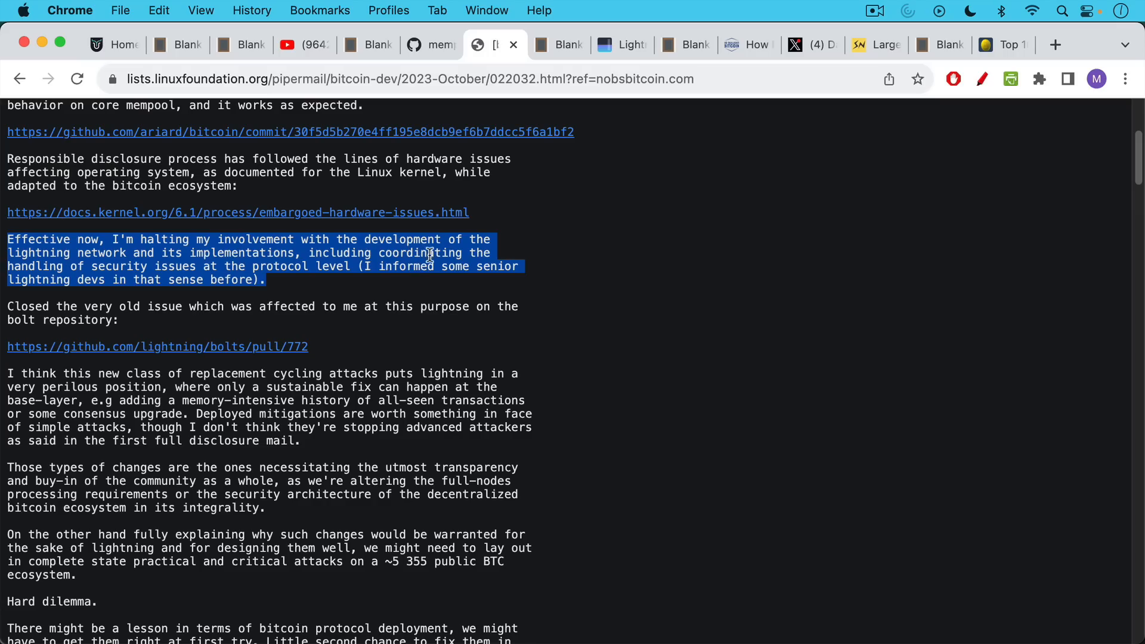
mouse_move(7, 373)
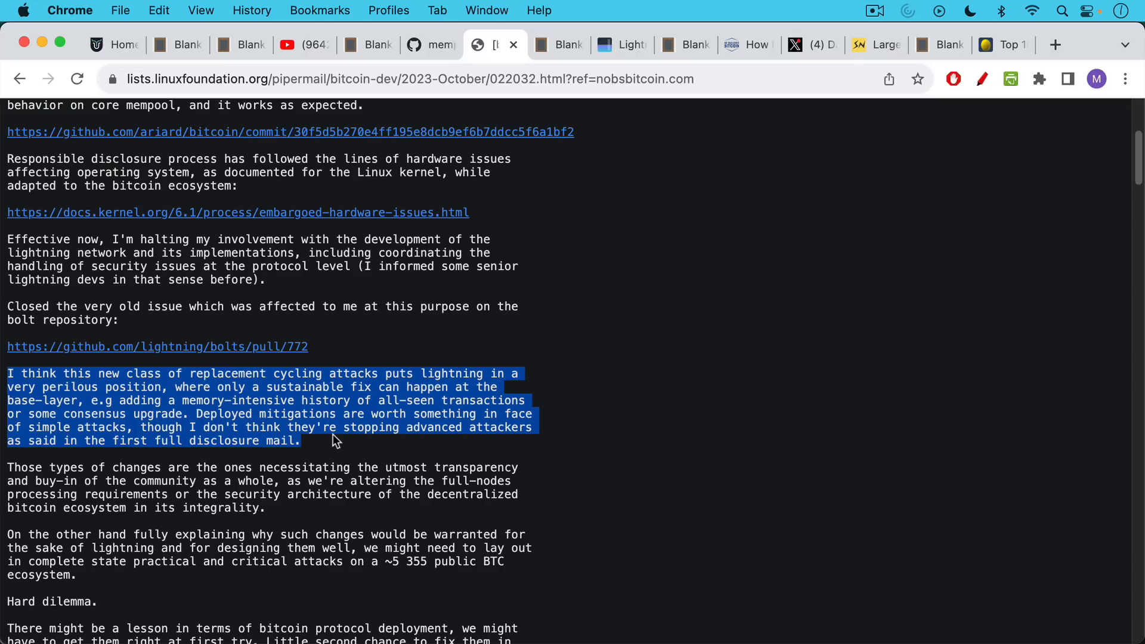
mouse_move(276, 406)
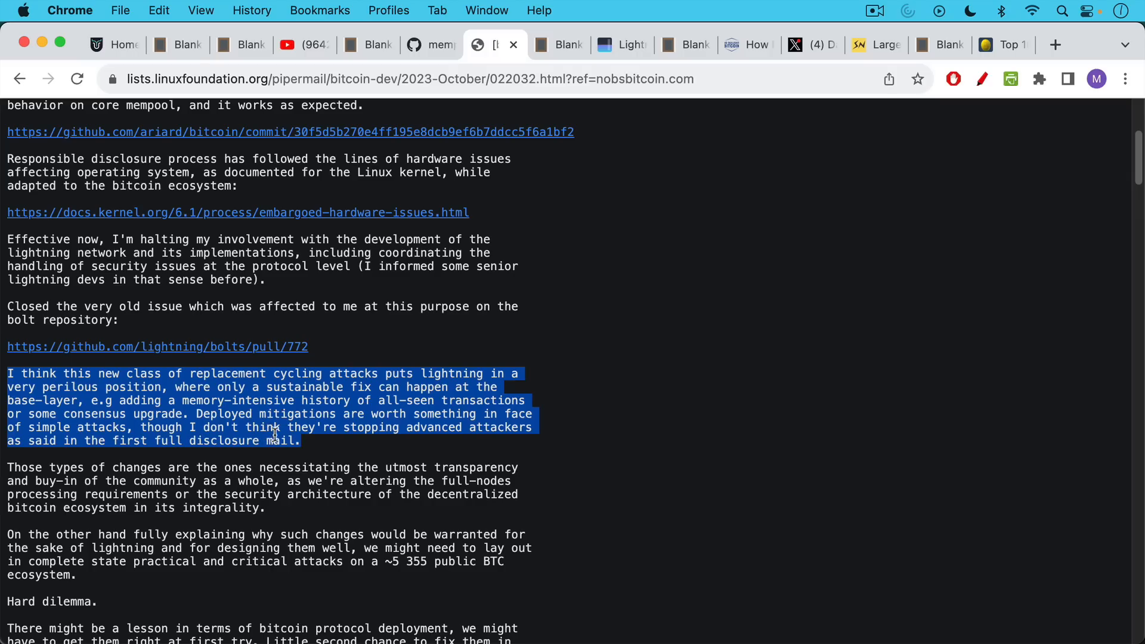
mouse_move(284, 444)
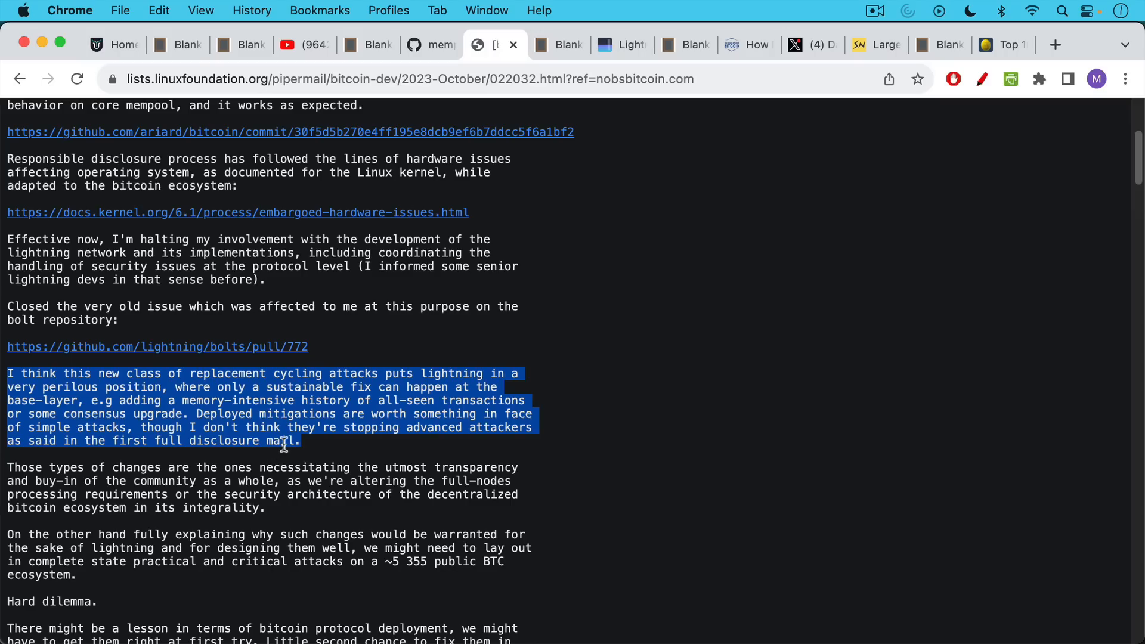
mouse_move(301, 467)
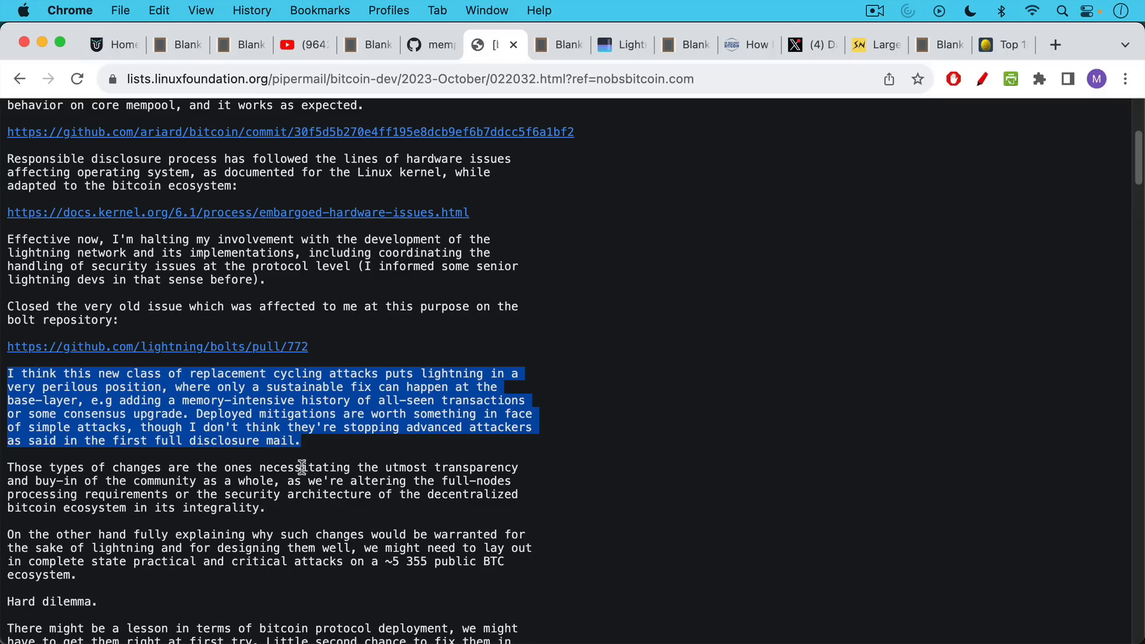
mouse_move(454, 298)
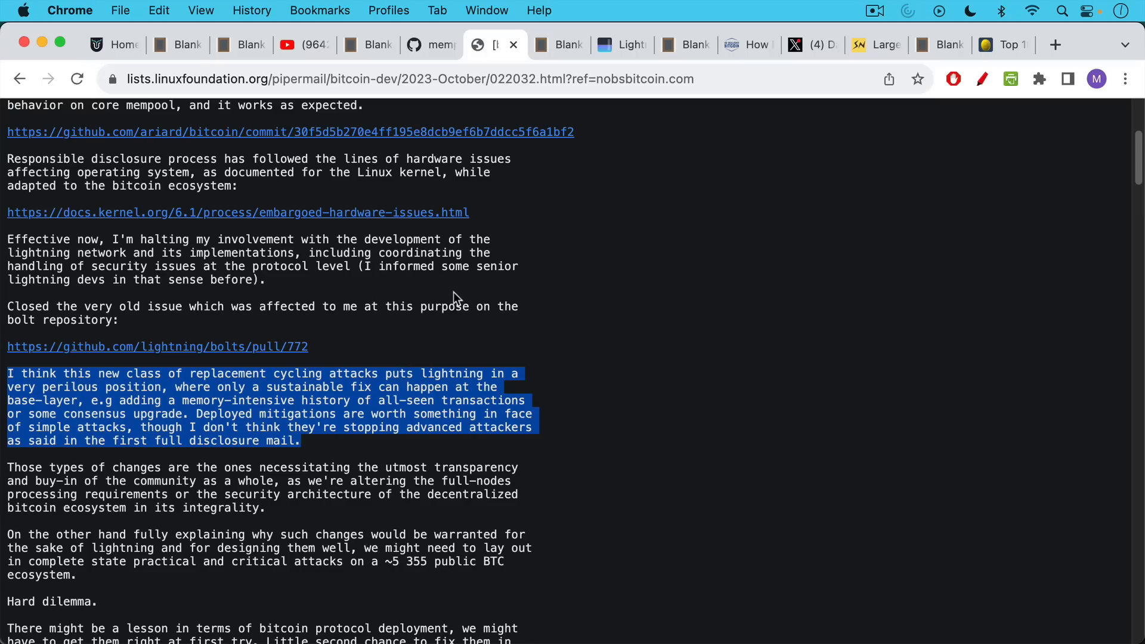
mouse_move(458, 168)
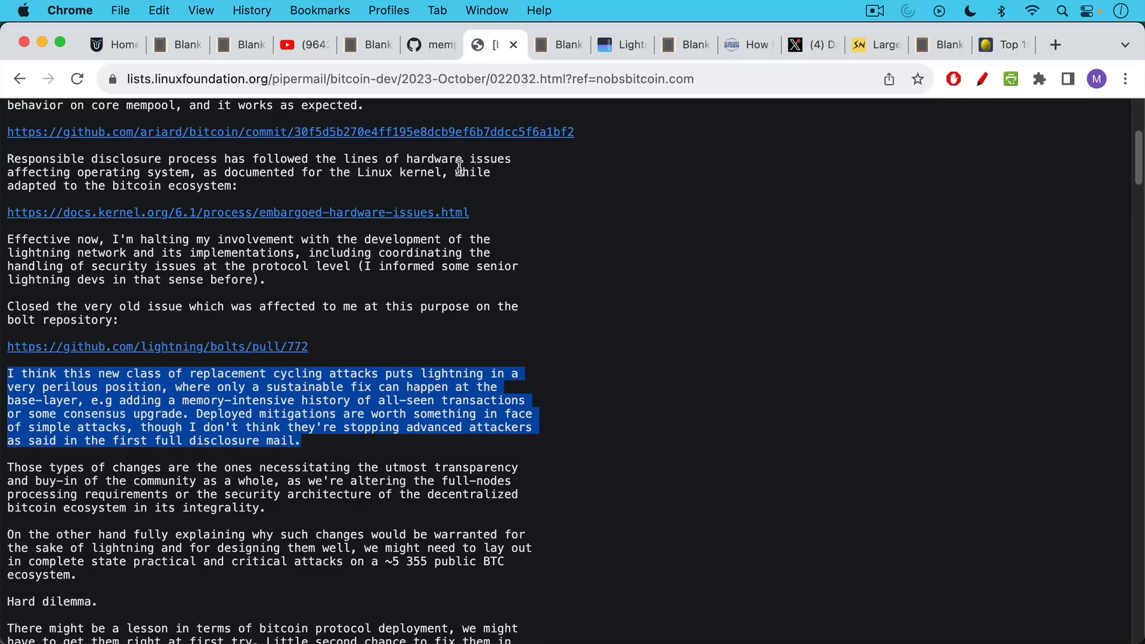
Switch to the Blank Slate note asking whether Lightning is about to be destroyed.
left_click(558, 44)
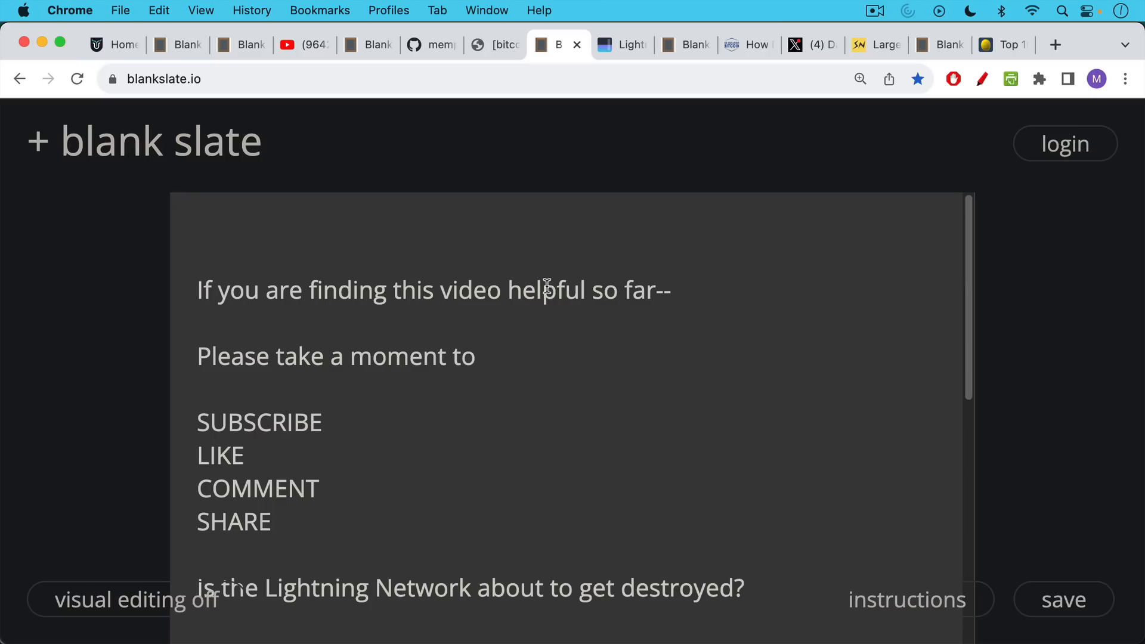
mouse_move(545, 239)
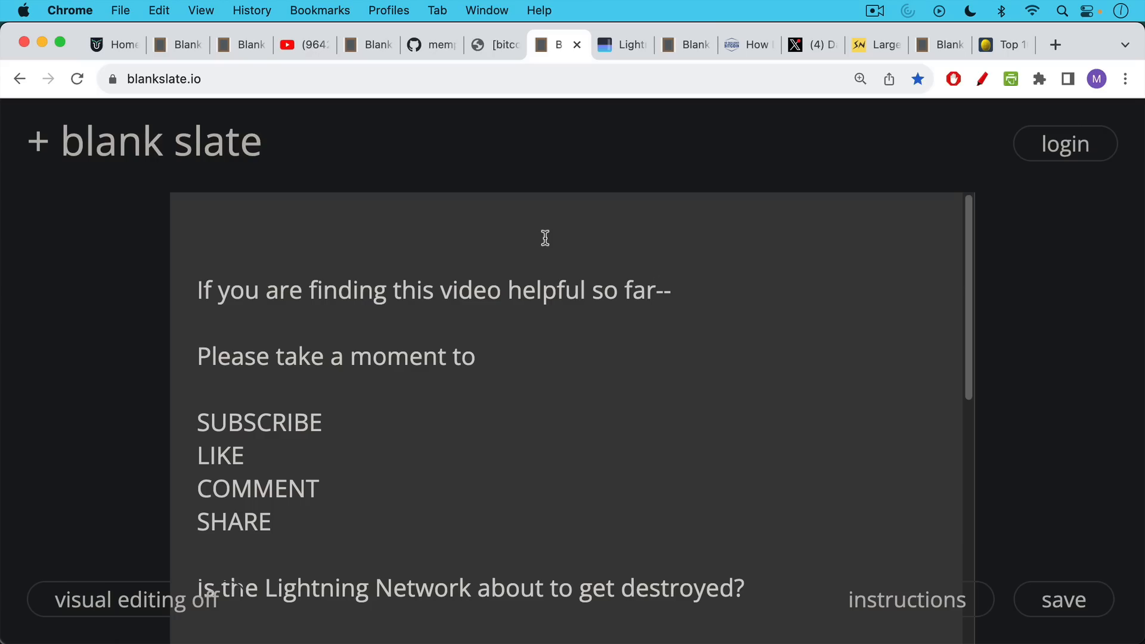
Read the 'Unlikely' answer citing the unclaimed bug bounty, then switch to mempool.space Lightning statistics.
scroll("down", 3)
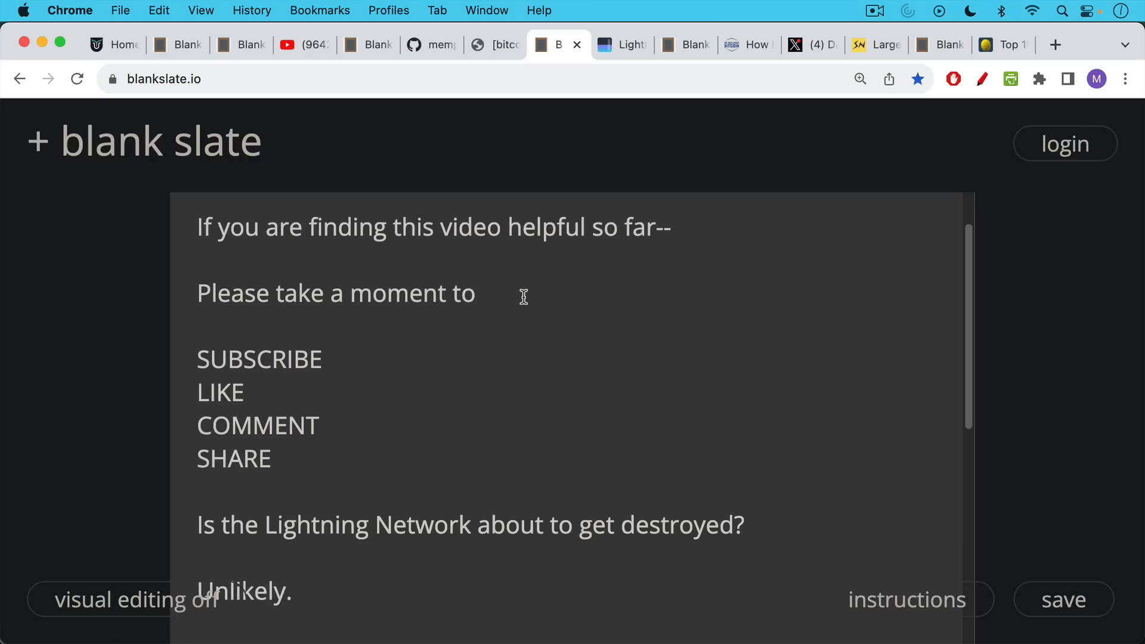
scroll("down", 3)
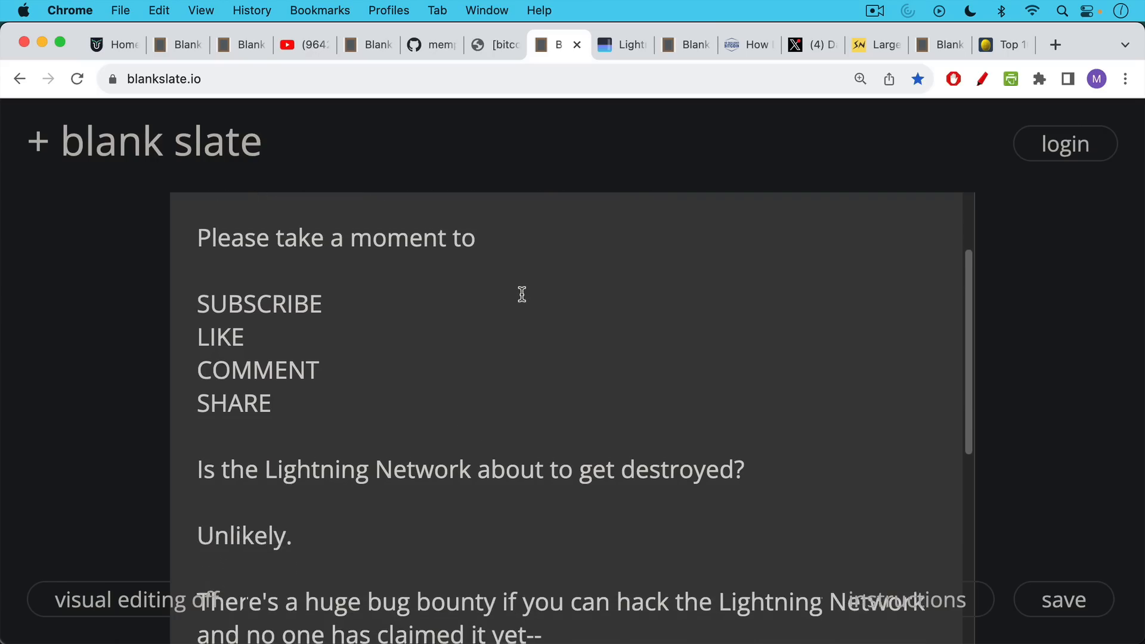
scroll("down", 3)
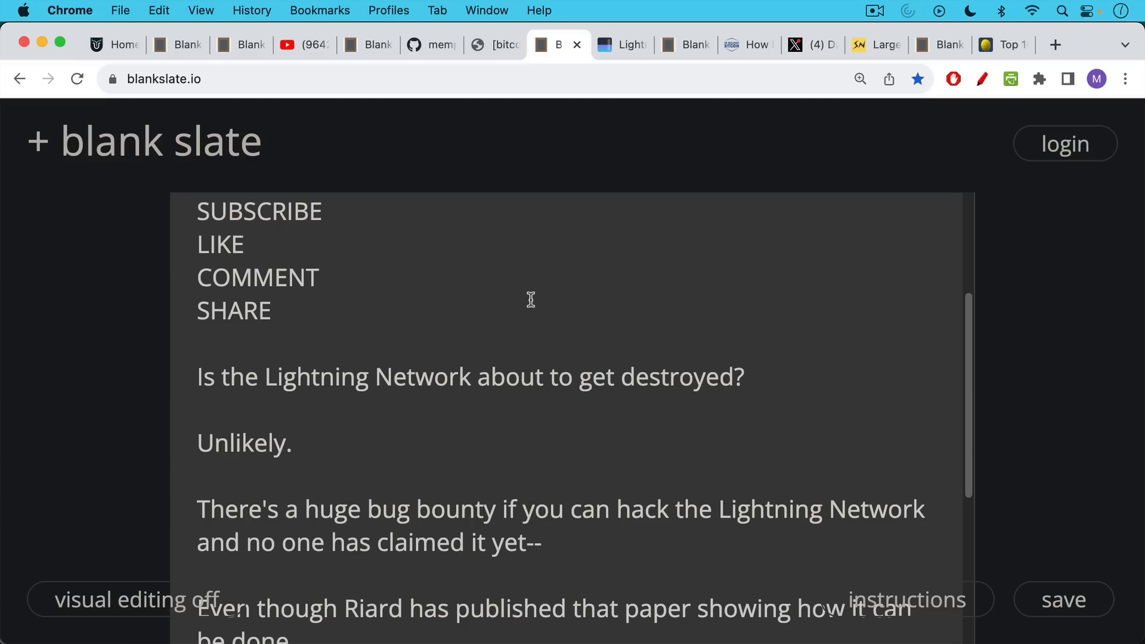
scroll("down", 3)
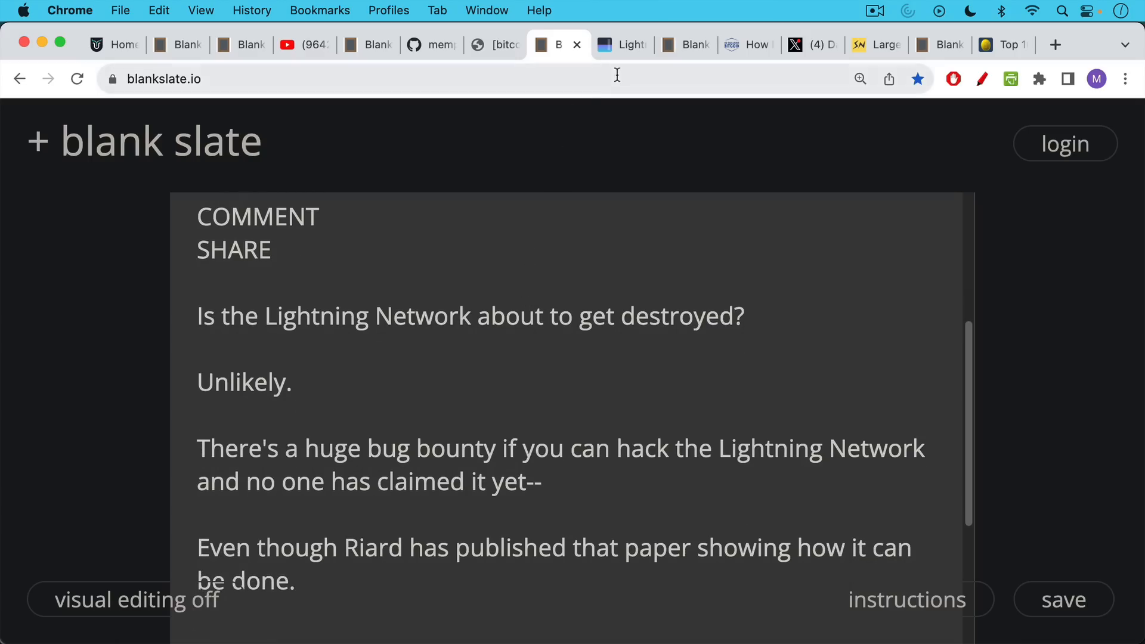
left_click(620, 44)
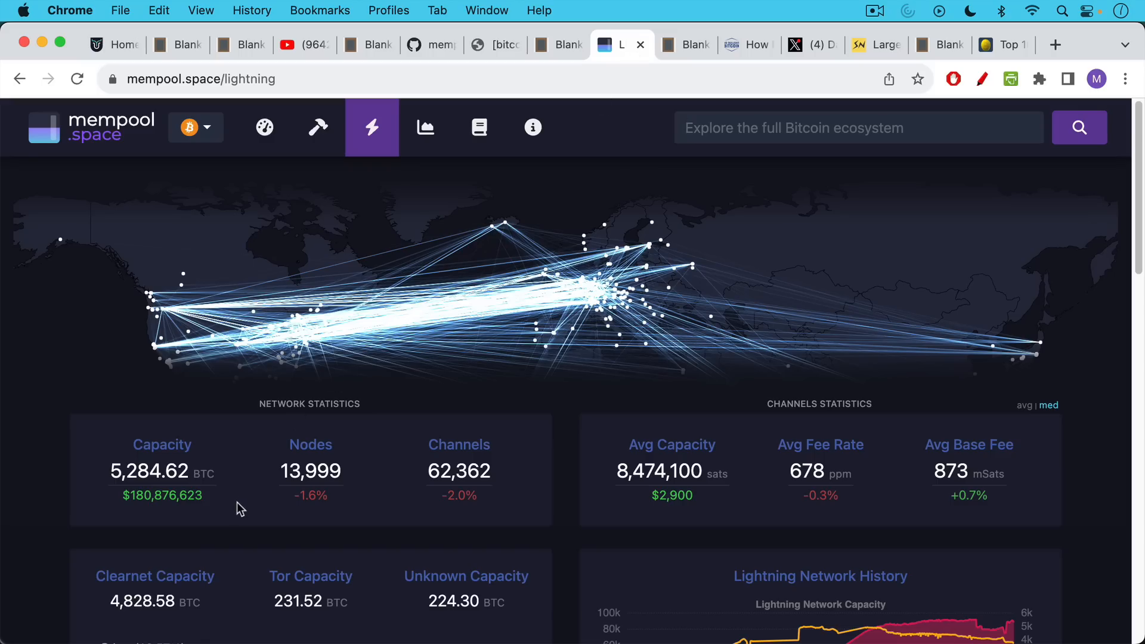
mouse_move(221, 494)
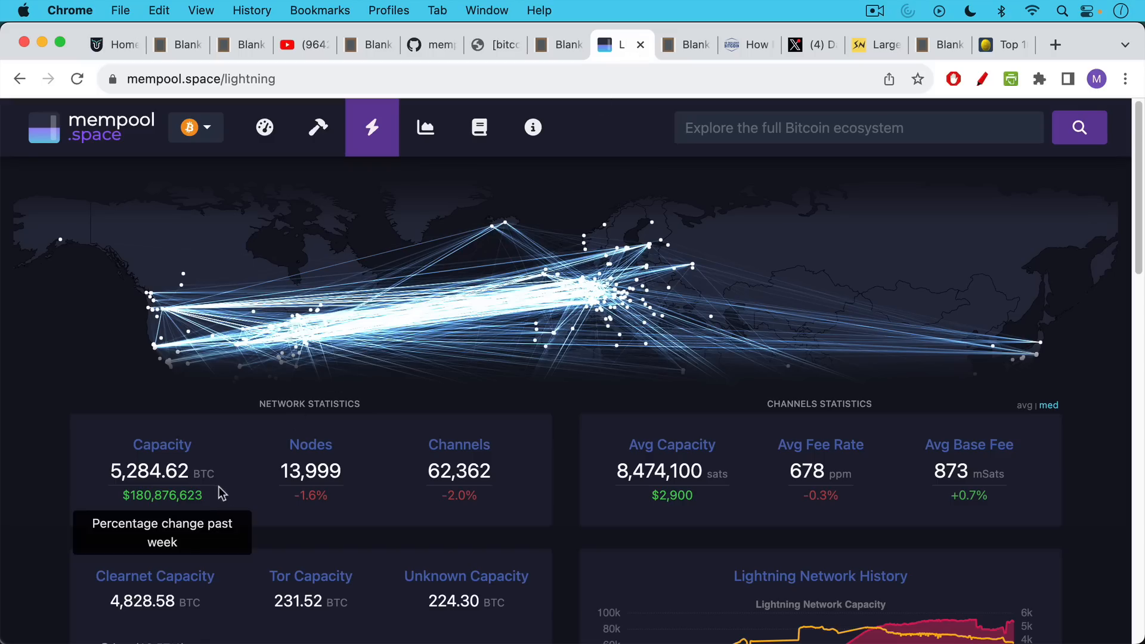
mouse_move(292, 528)
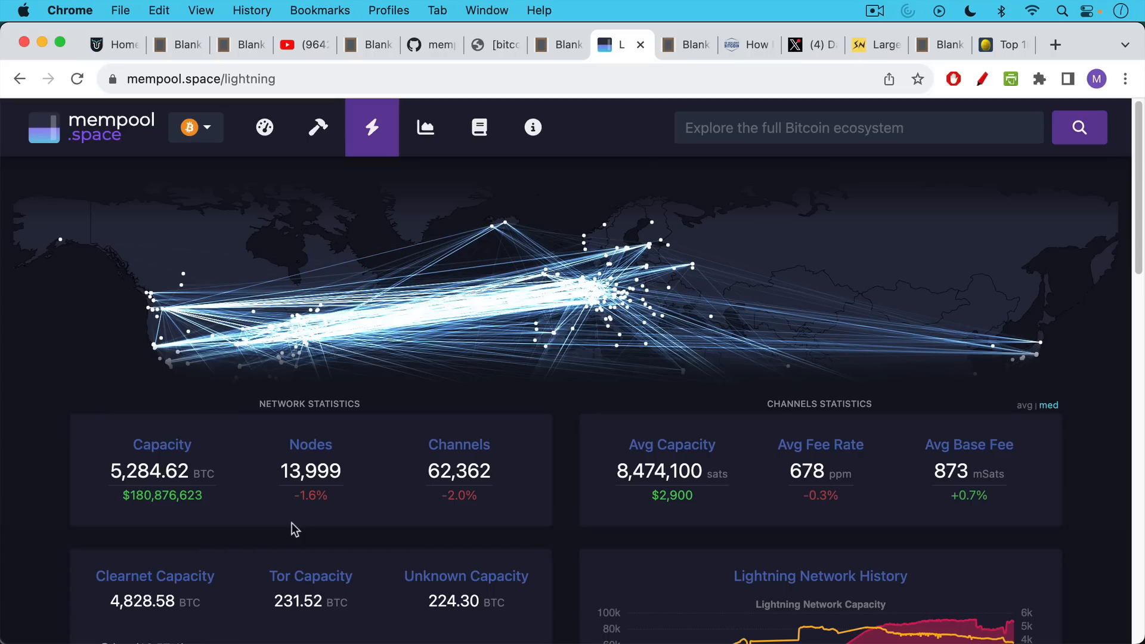
mouse_move(308, 508)
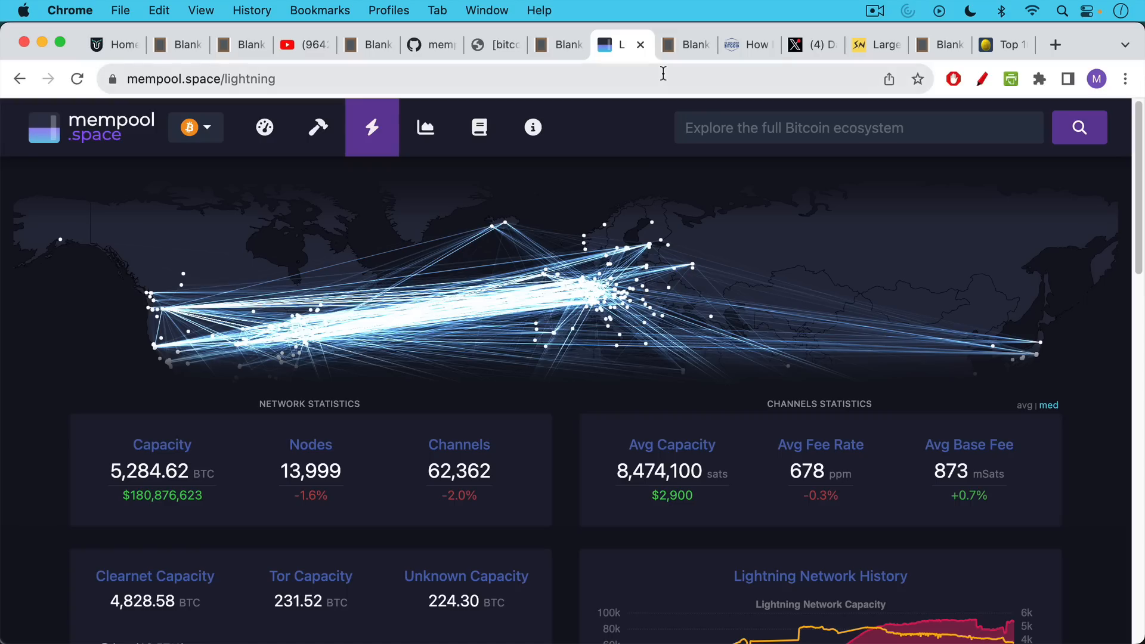
mouse_move(687, 44)
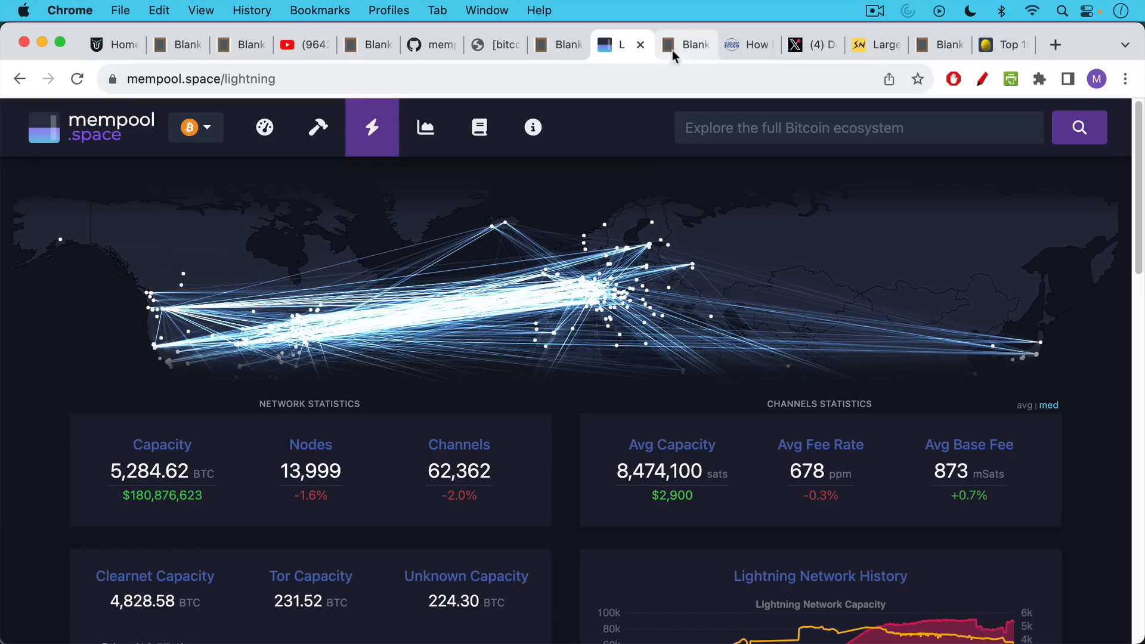
Return to the Blank Slate note saying Riard did the right thing about protocol vulnerabilities.
left_click(685, 44)
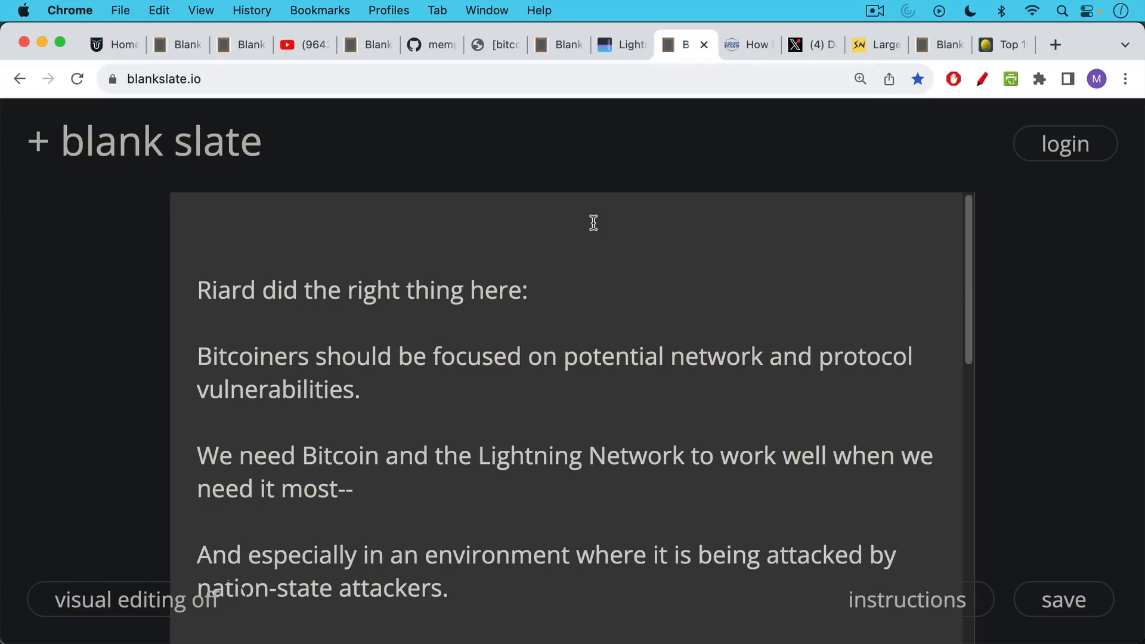
mouse_move(584, 234)
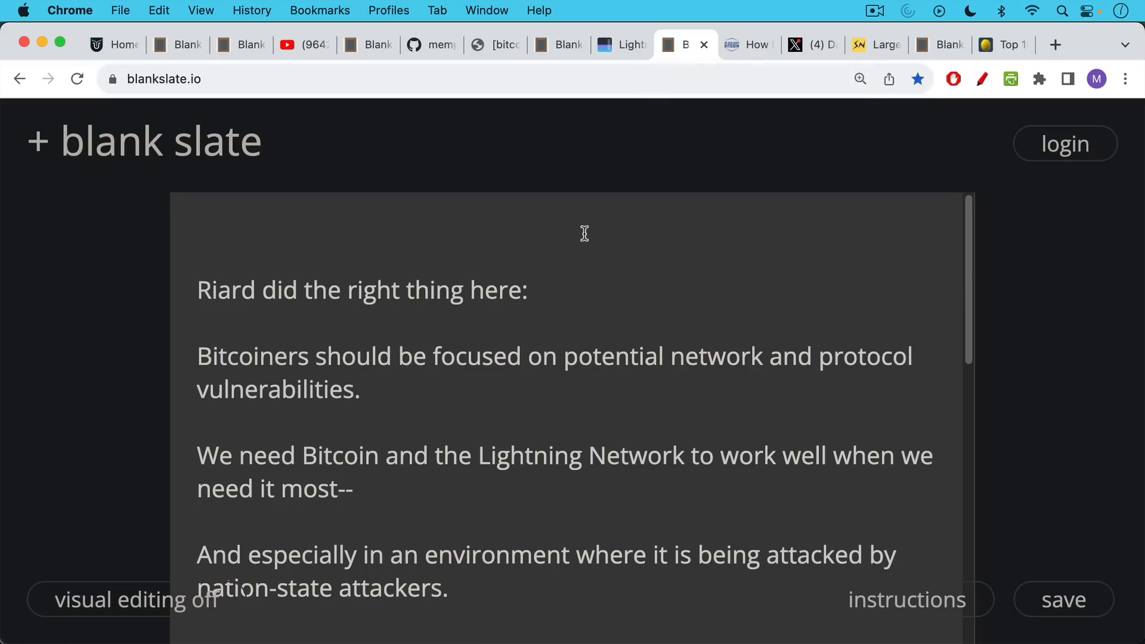
mouse_move(580, 276)
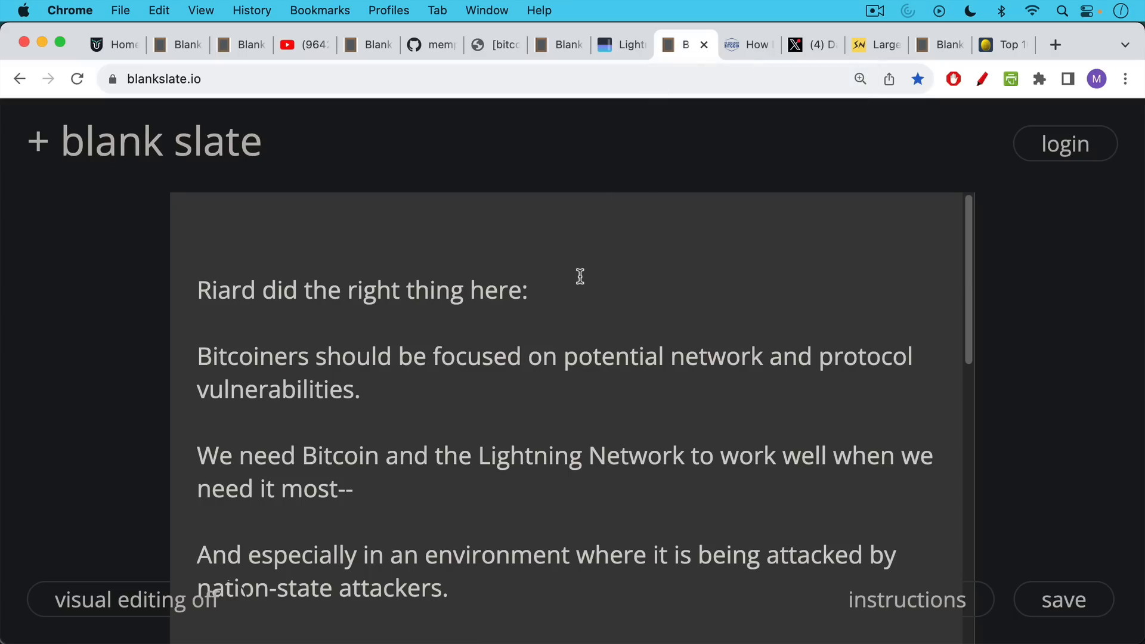
mouse_move(577, 287)
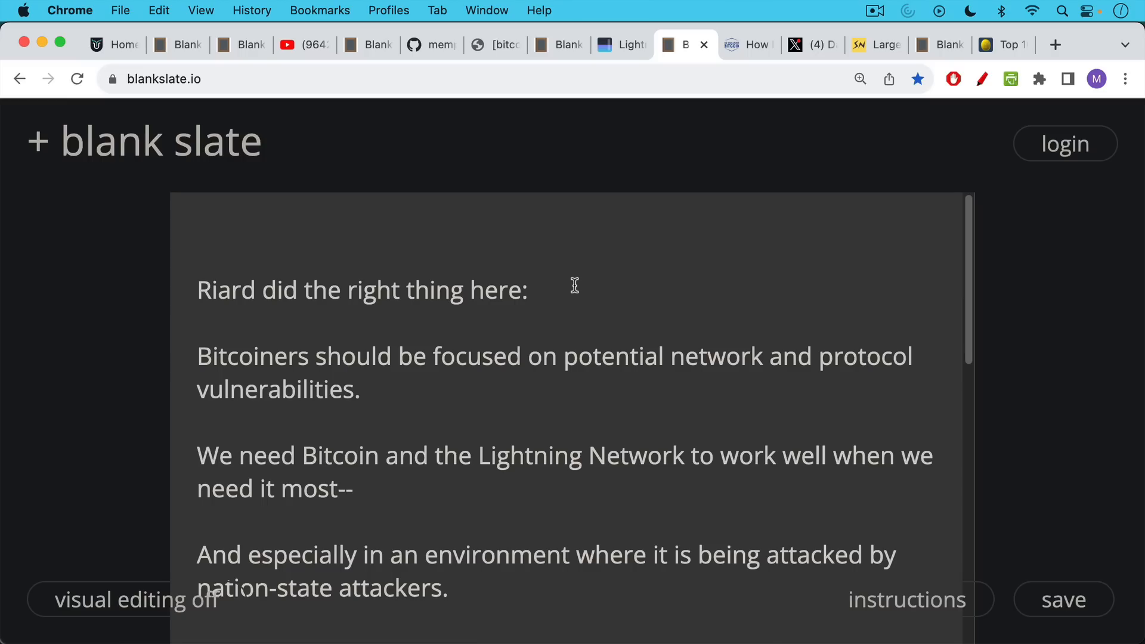
mouse_move(567, 292)
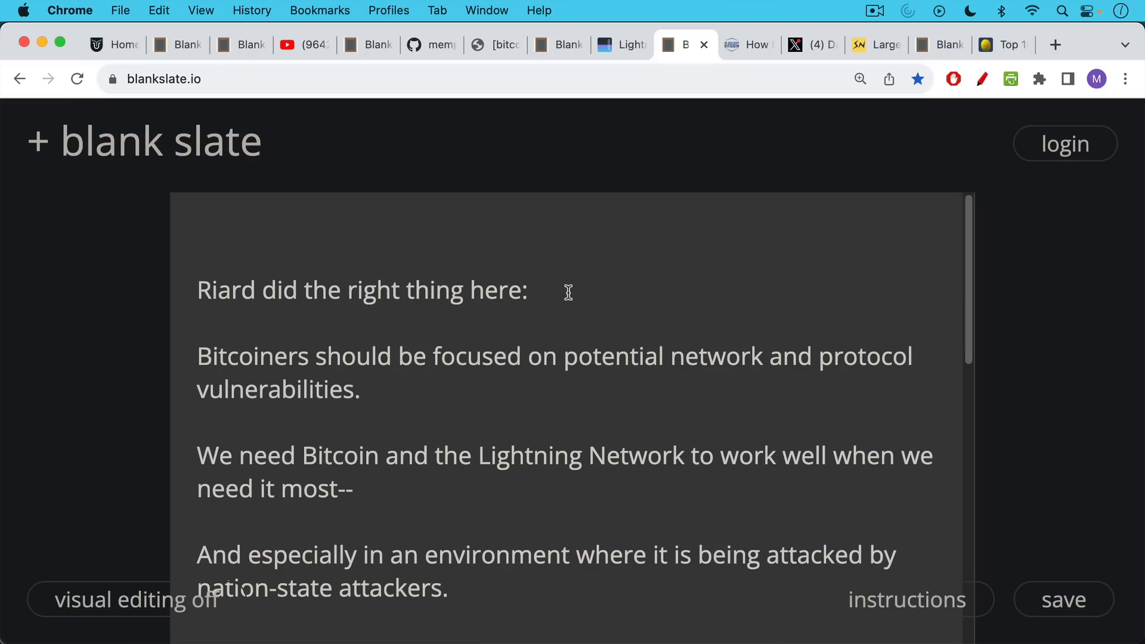
Read the advice on cold storage and tiny LN balances, then switch to the NoBS Bitcoin replacement cycling primer.
scroll("down", 3)
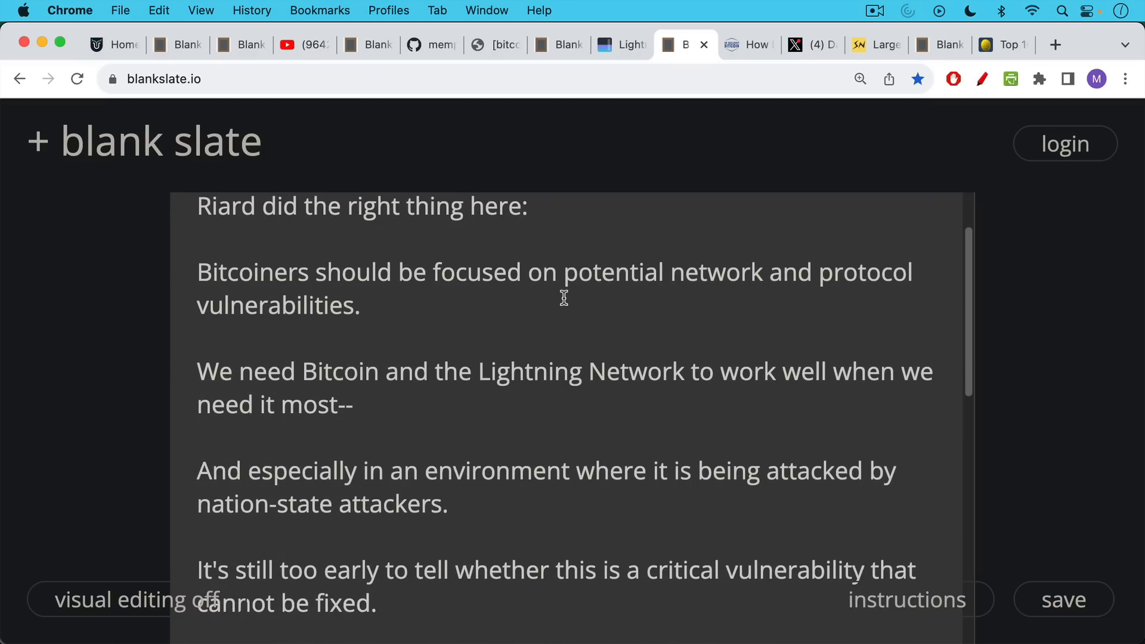
mouse_move(567, 302)
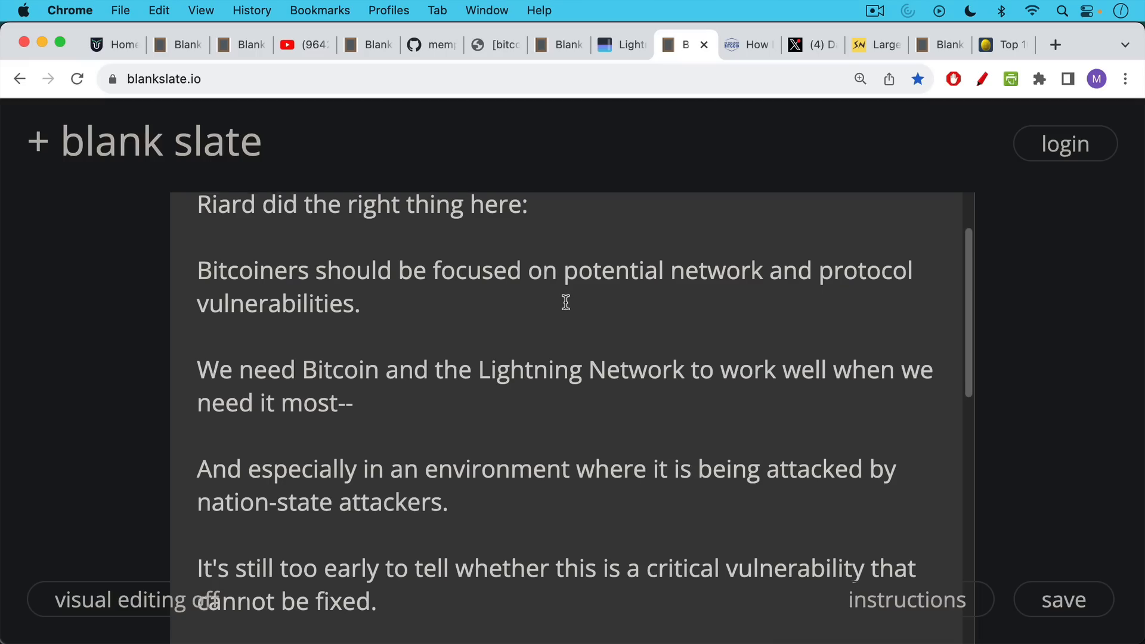
scroll("down", 3)
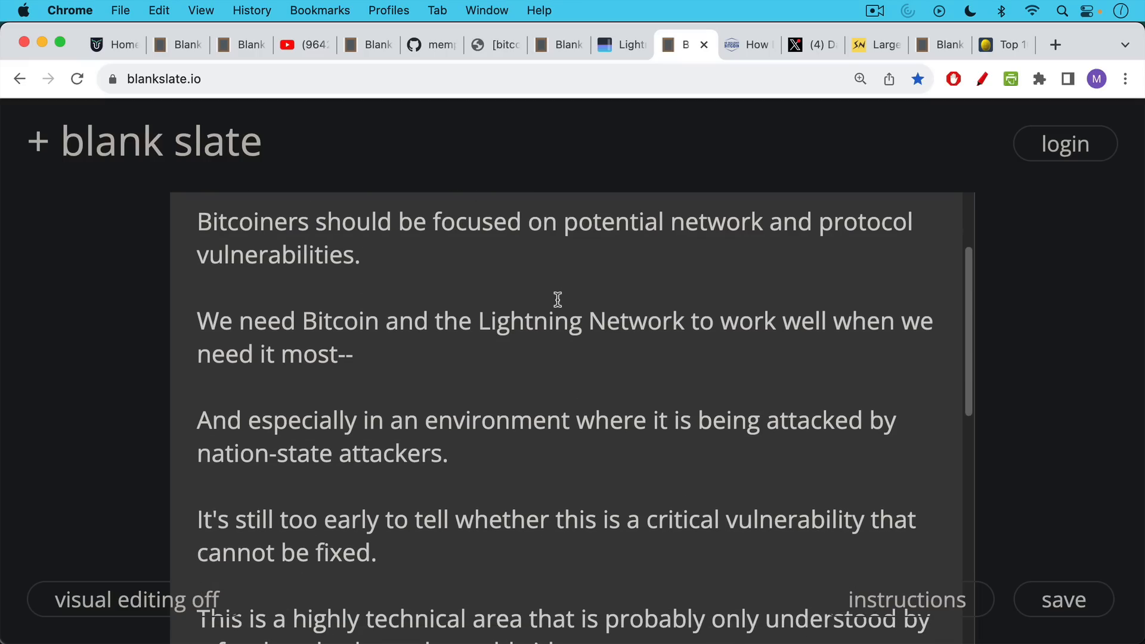
scroll("down", 3)
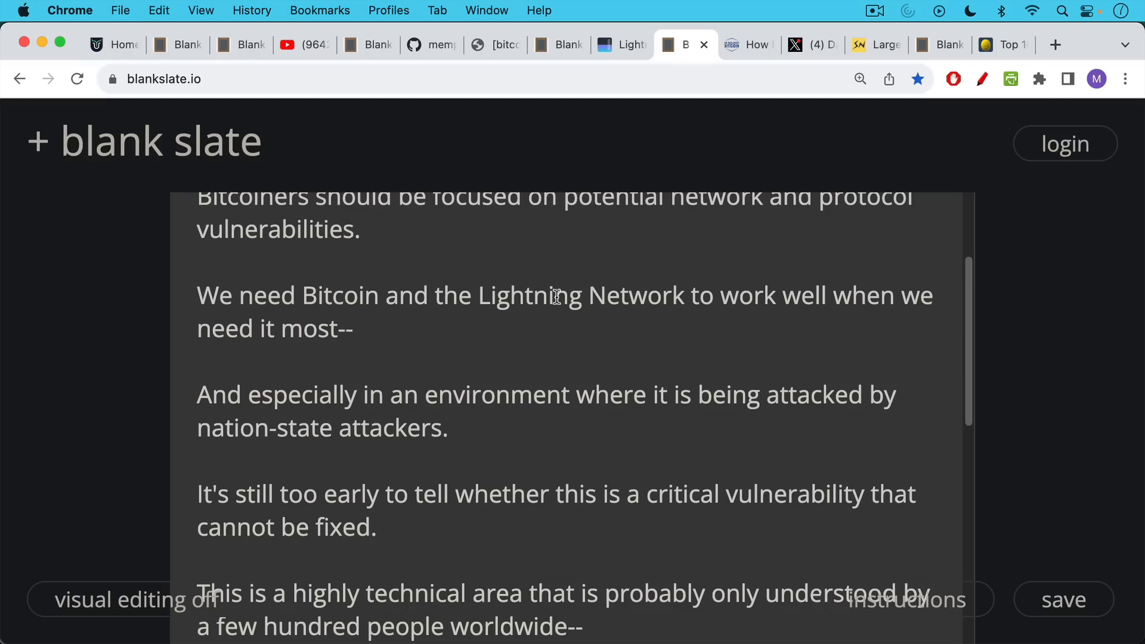
scroll("down", 3)
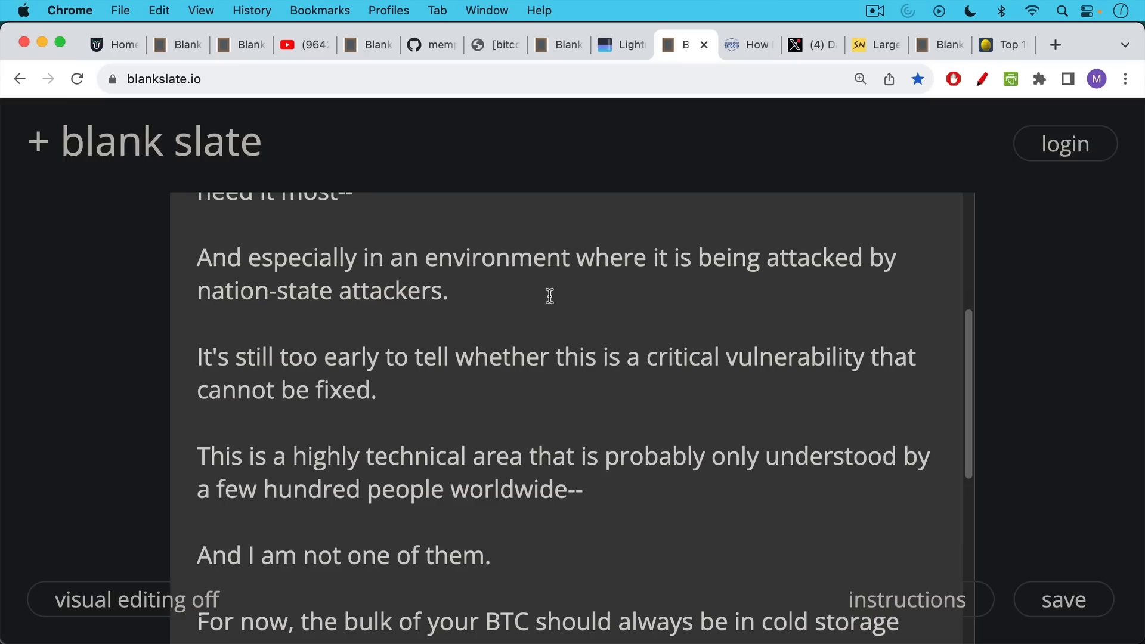
scroll("down", 3)
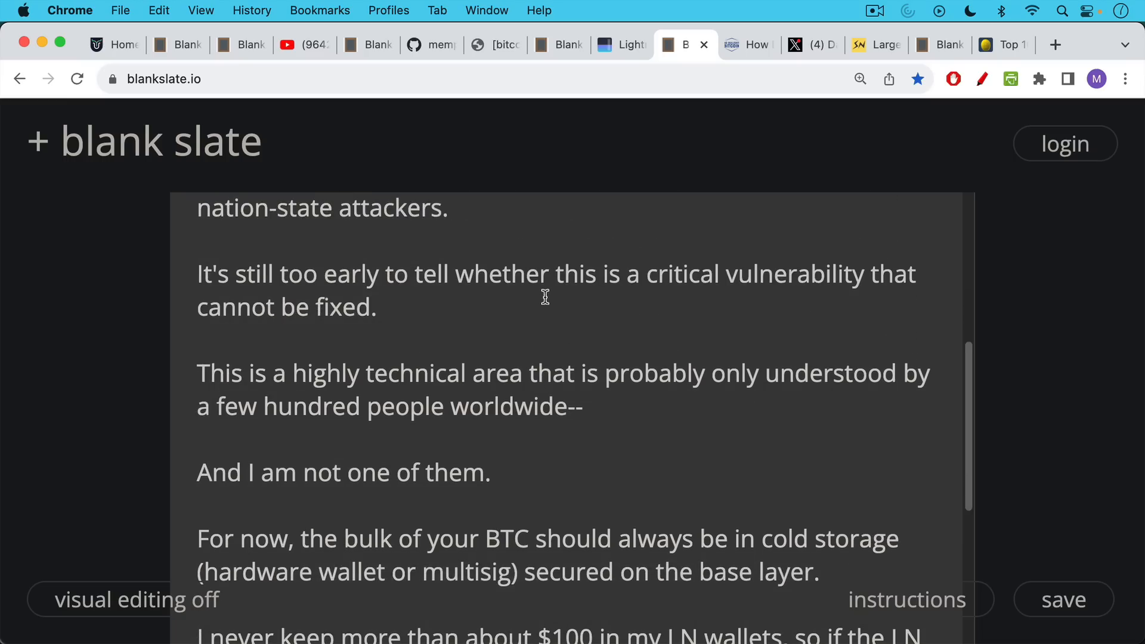
mouse_move(526, 296)
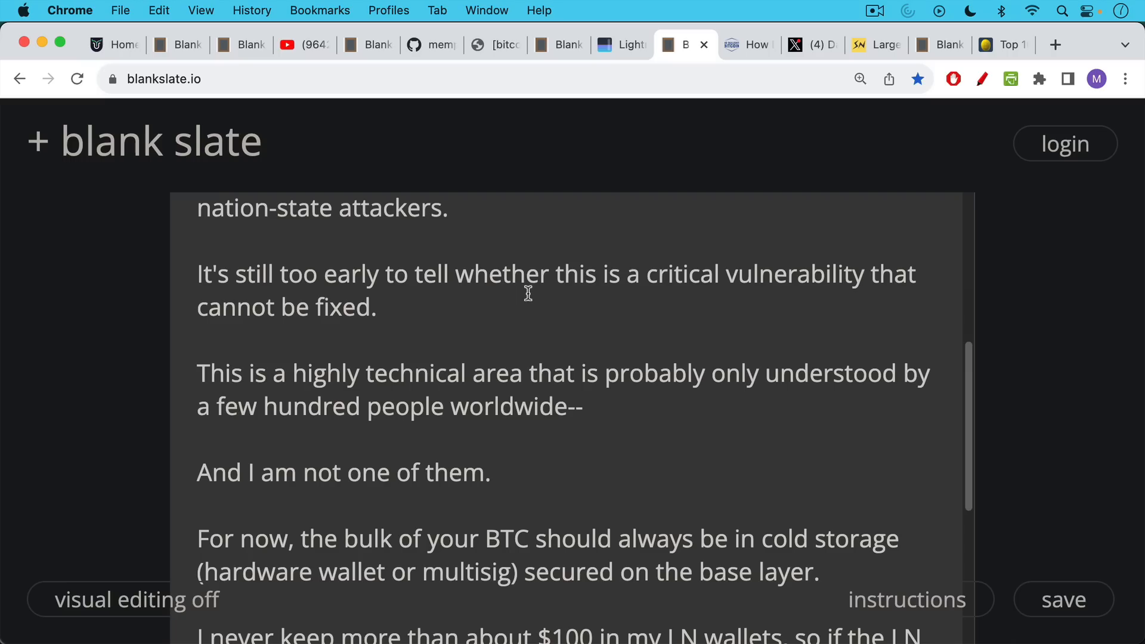
scroll("down", 3)
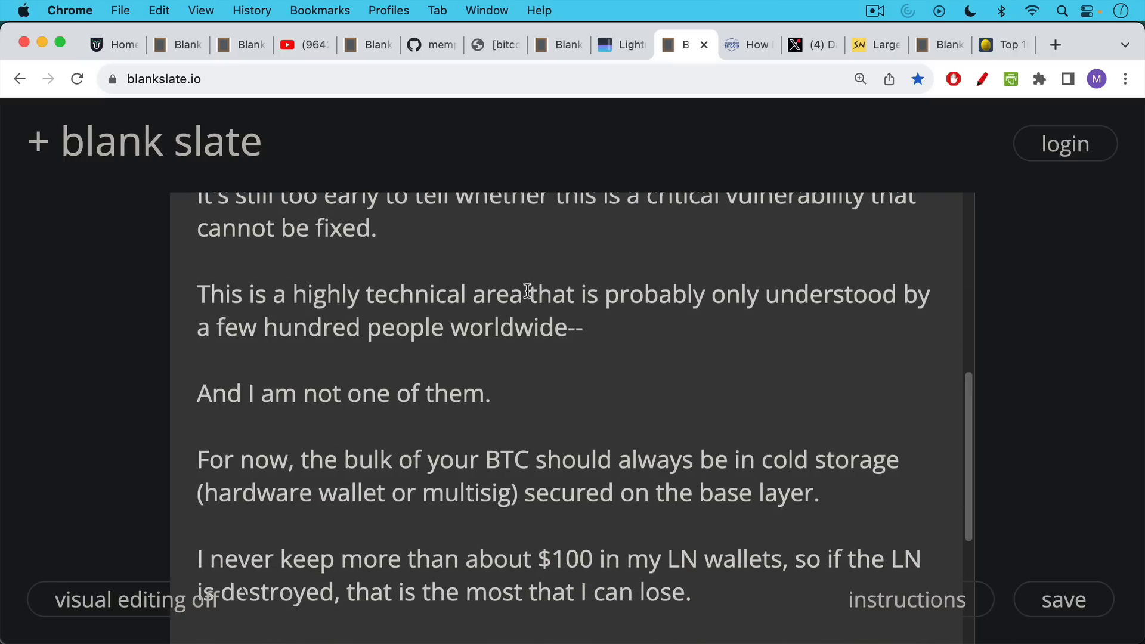
mouse_move(530, 284)
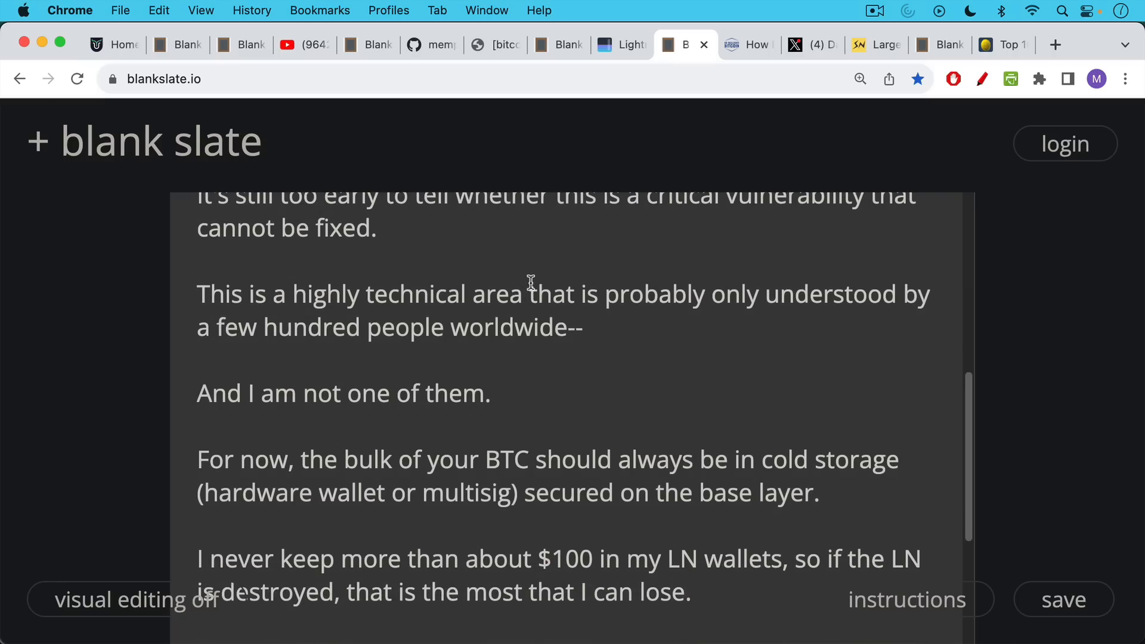
mouse_move(534, 271)
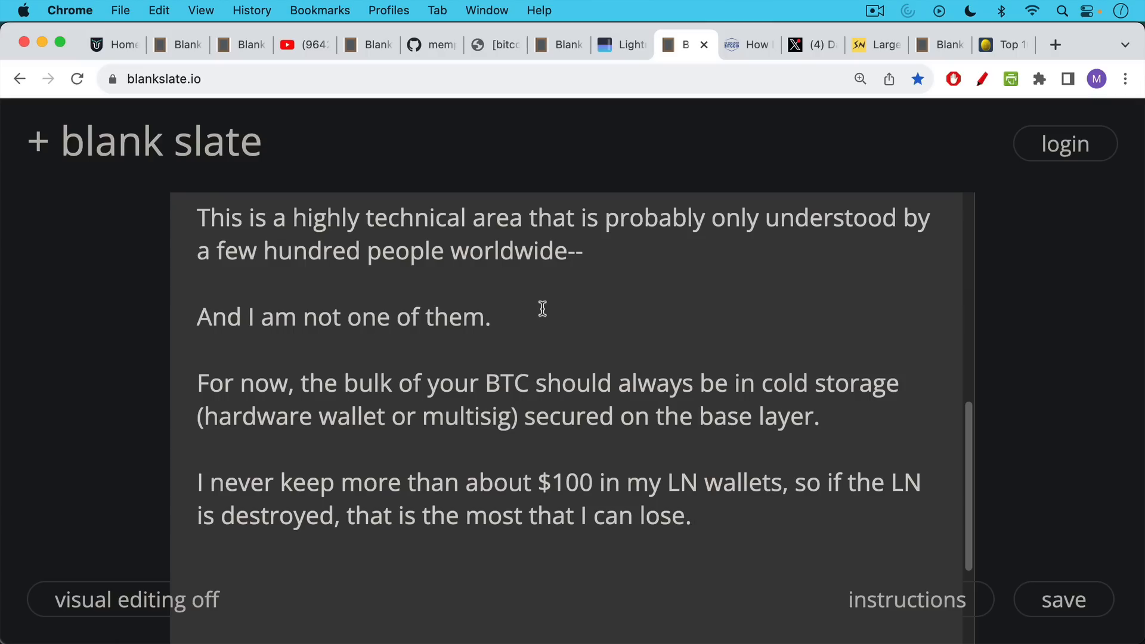
mouse_move(756, 65)
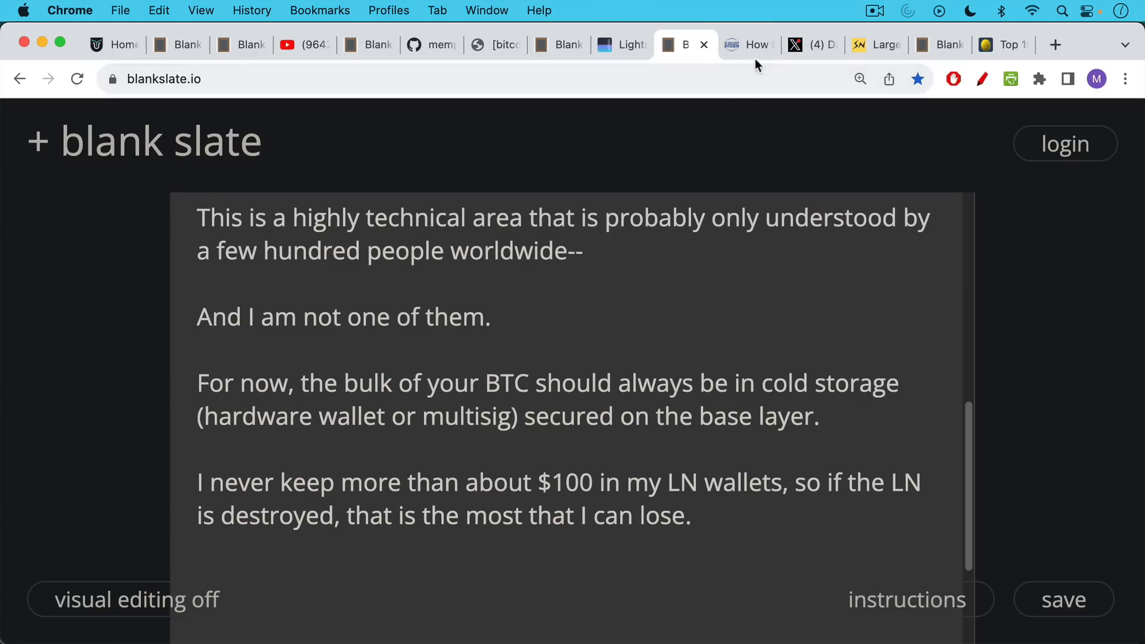
left_click(747, 44)
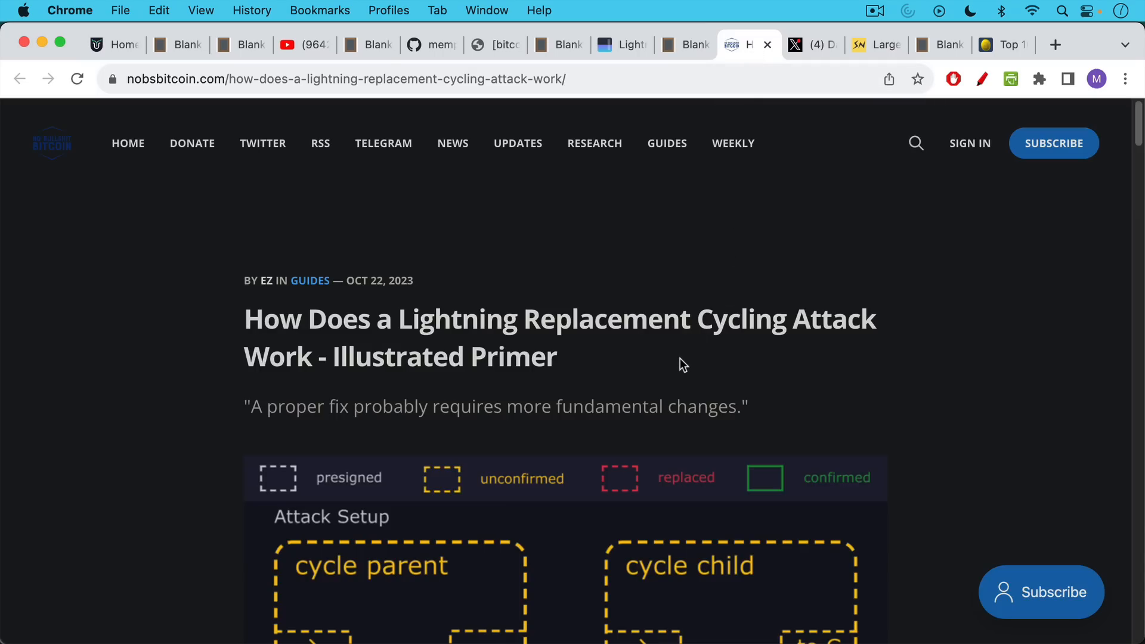
Look over the primer's Attack Setup diagram, then switch to Daniel Goldman's X thread on the attack.
scroll("down", 3)
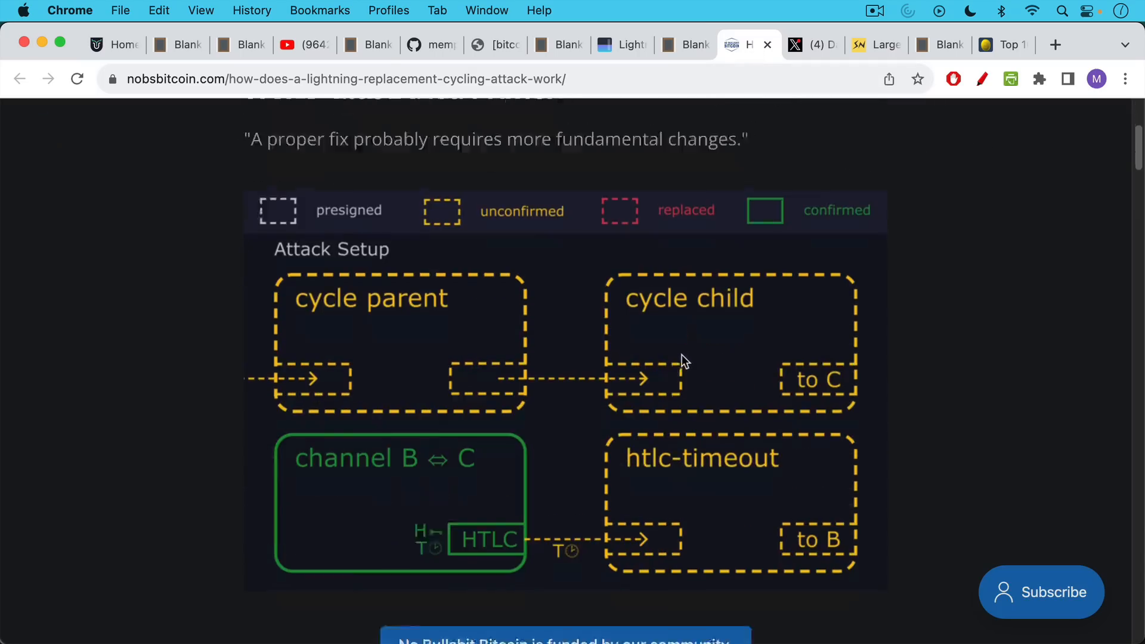
scroll("down", 3)
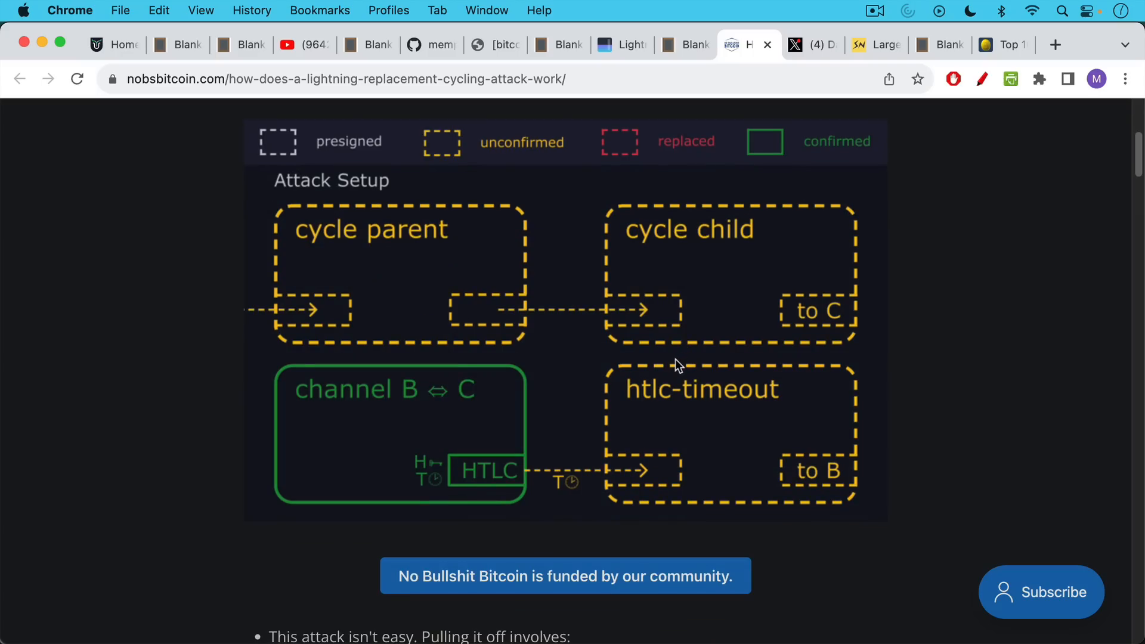
mouse_move(670, 366)
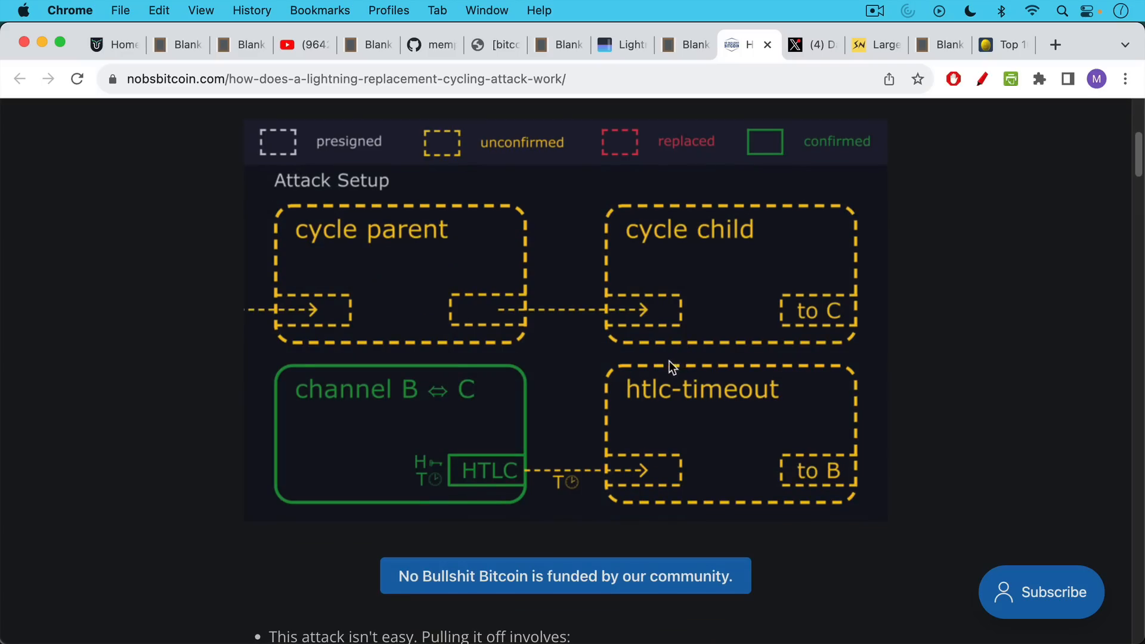
scroll("up", 3)
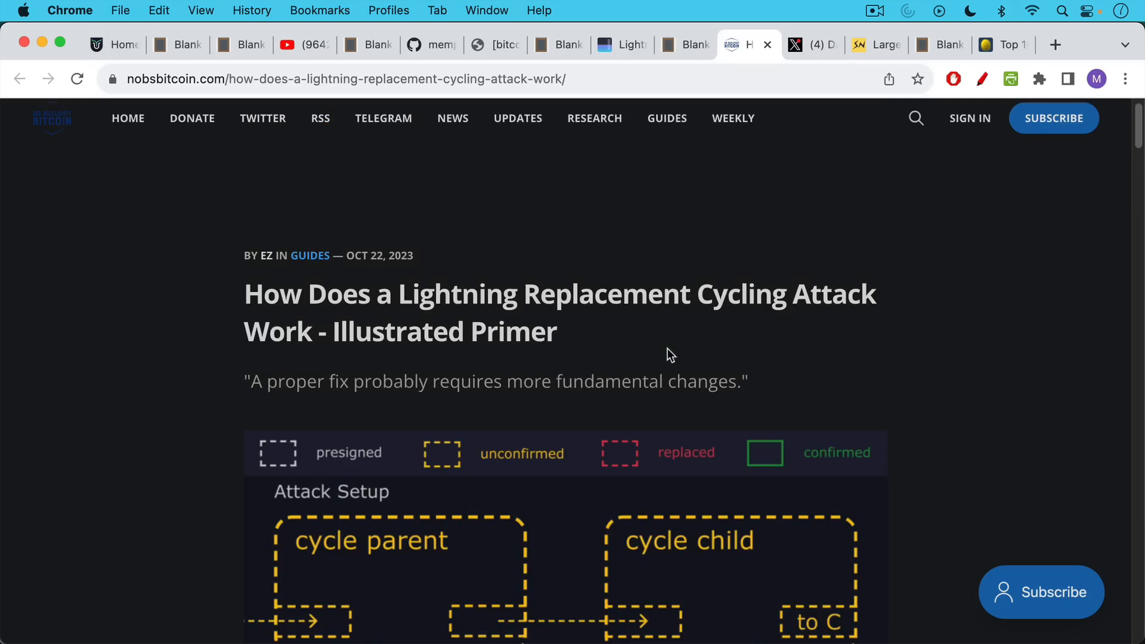
mouse_move(811, 45)
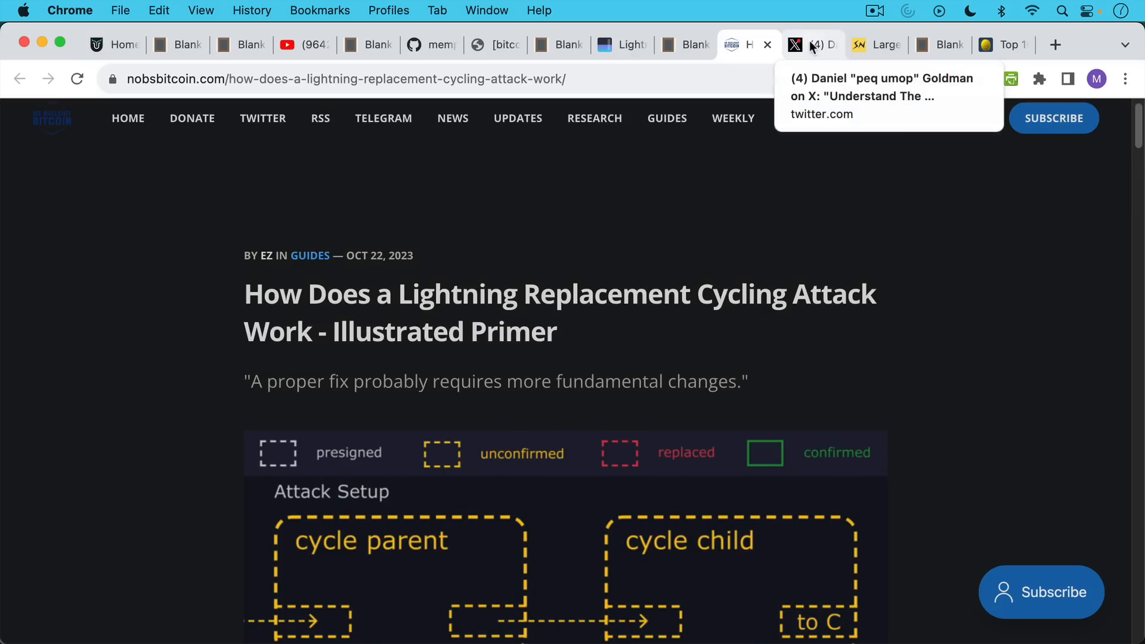
left_click(811, 44)
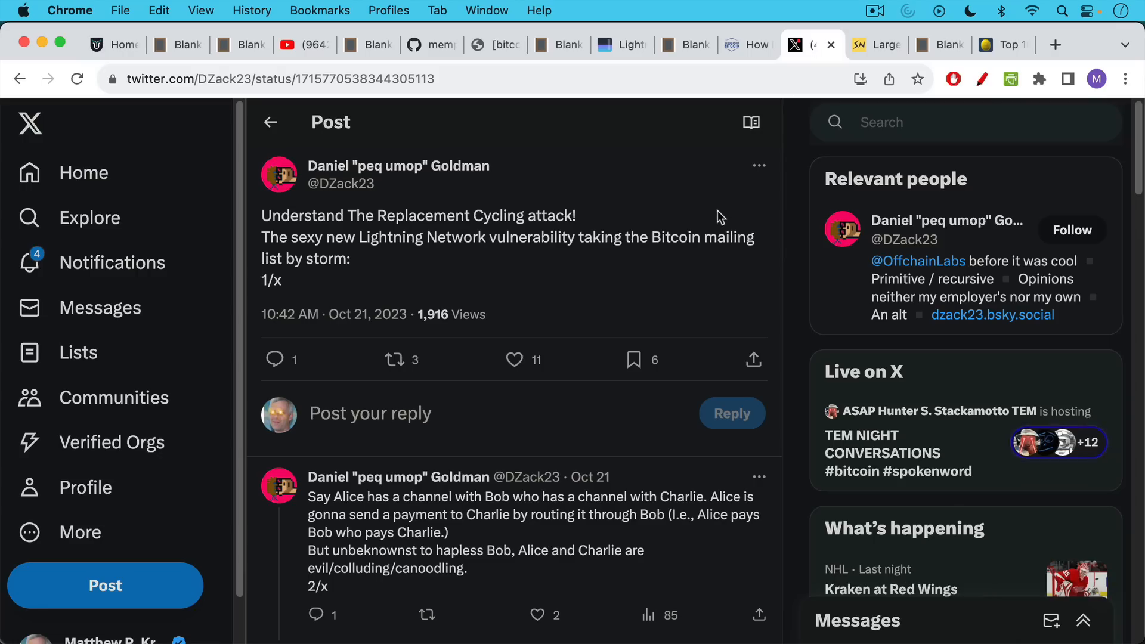
mouse_move(691, 260)
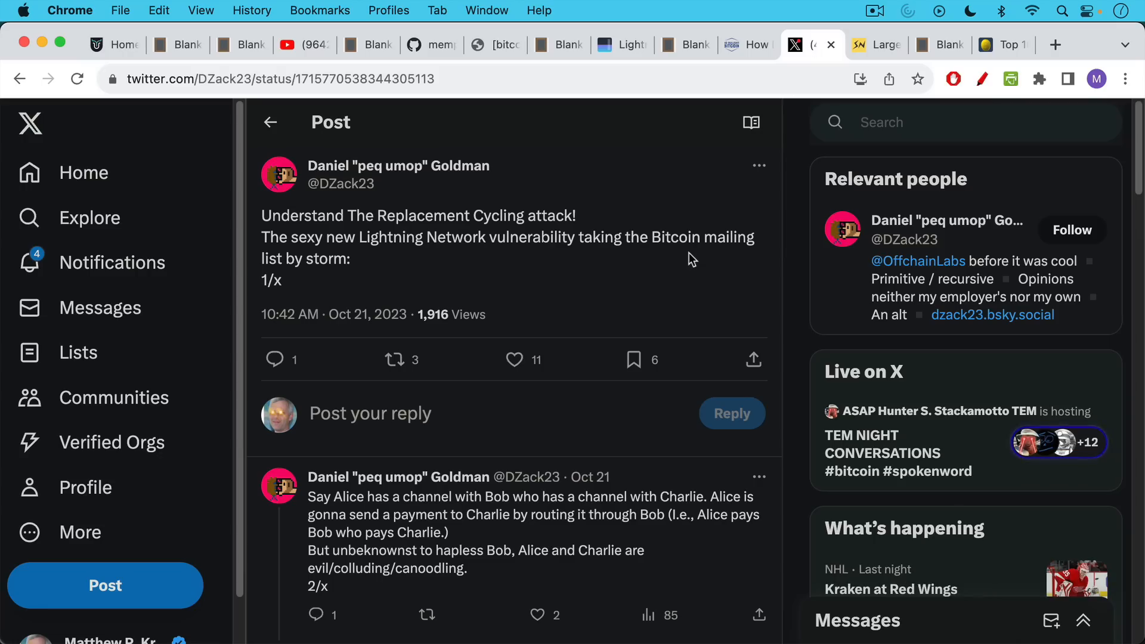
mouse_move(680, 303)
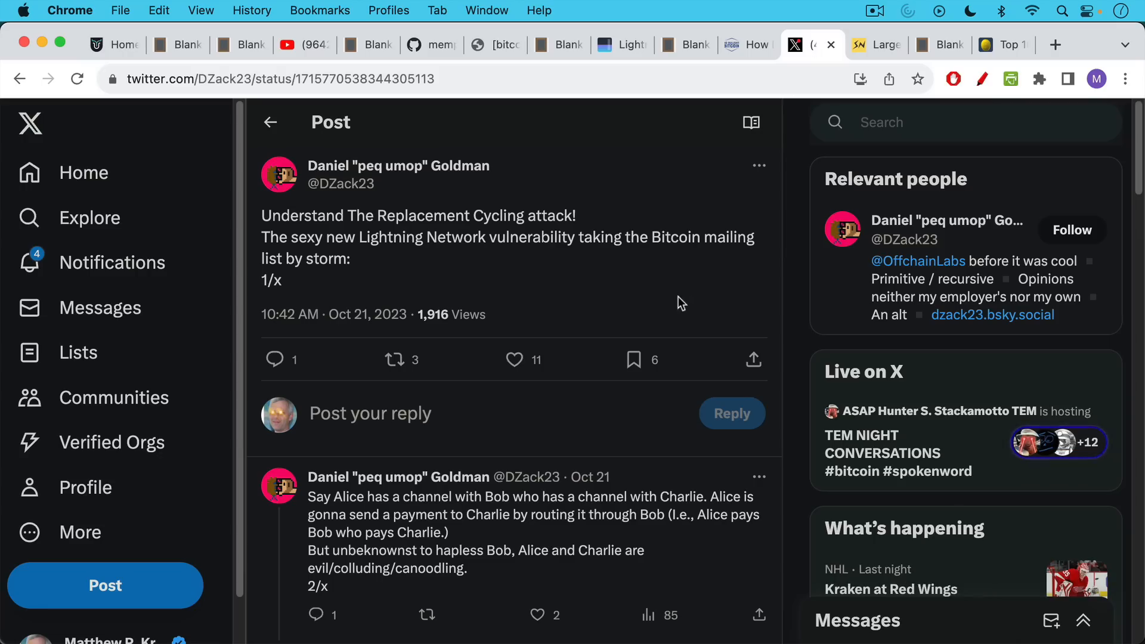
mouse_move(672, 321)
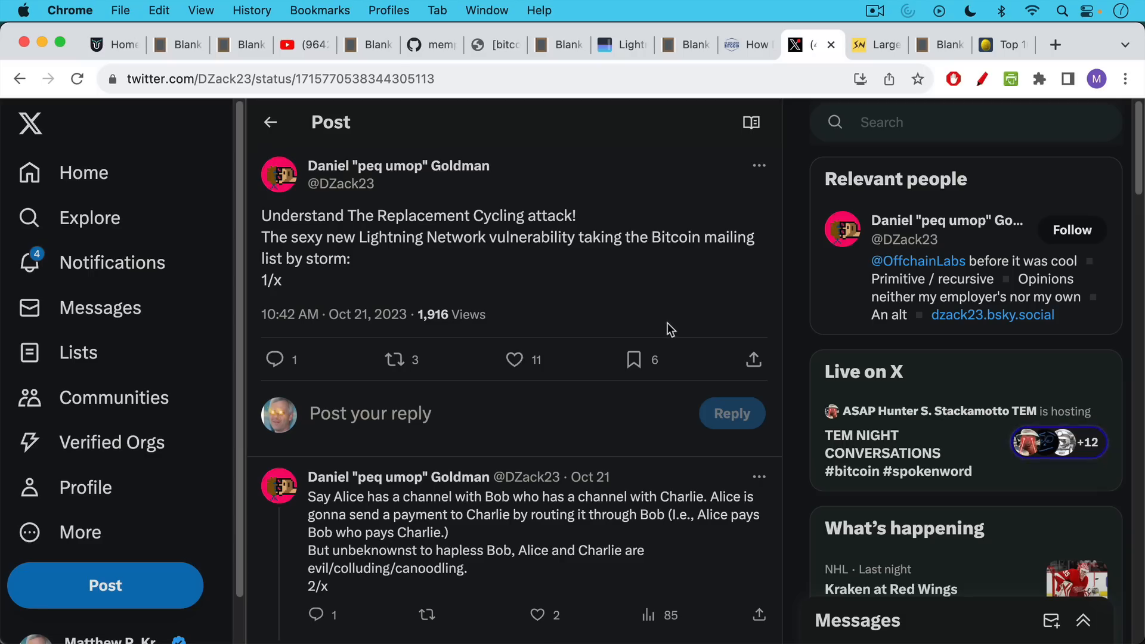
left_click(424, 44)
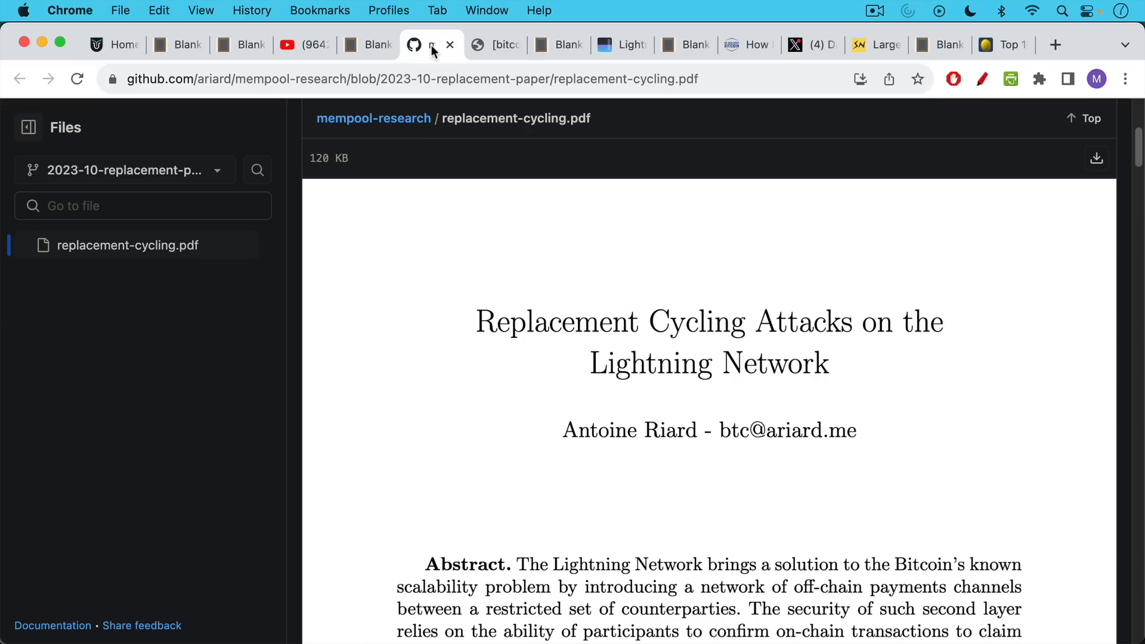
left_click(803, 44)
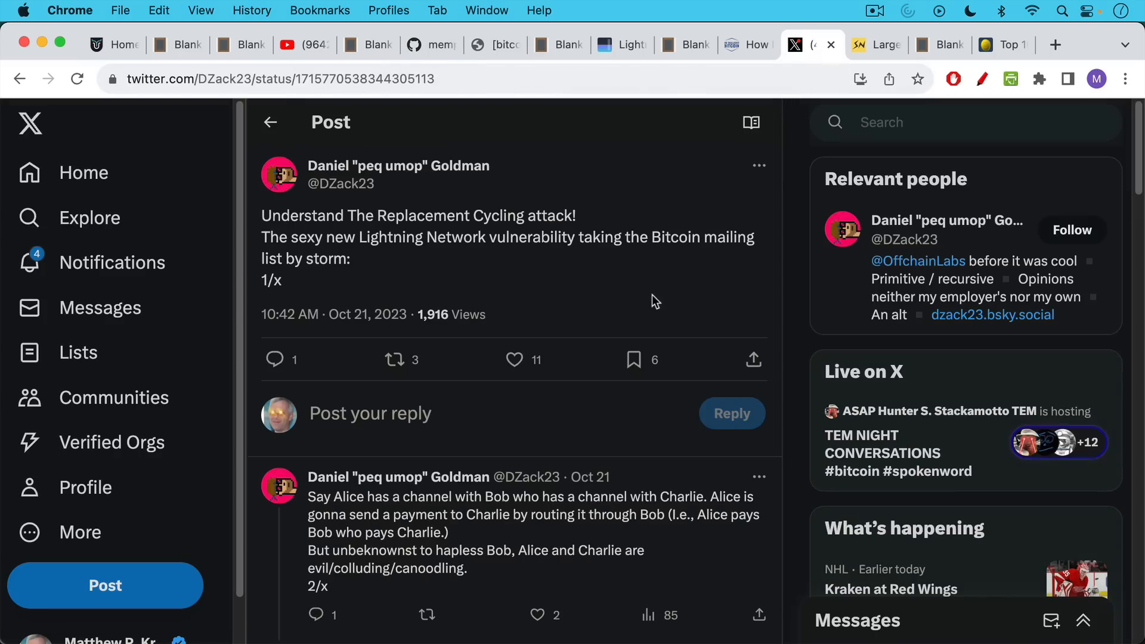
mouse_move(620, 307)
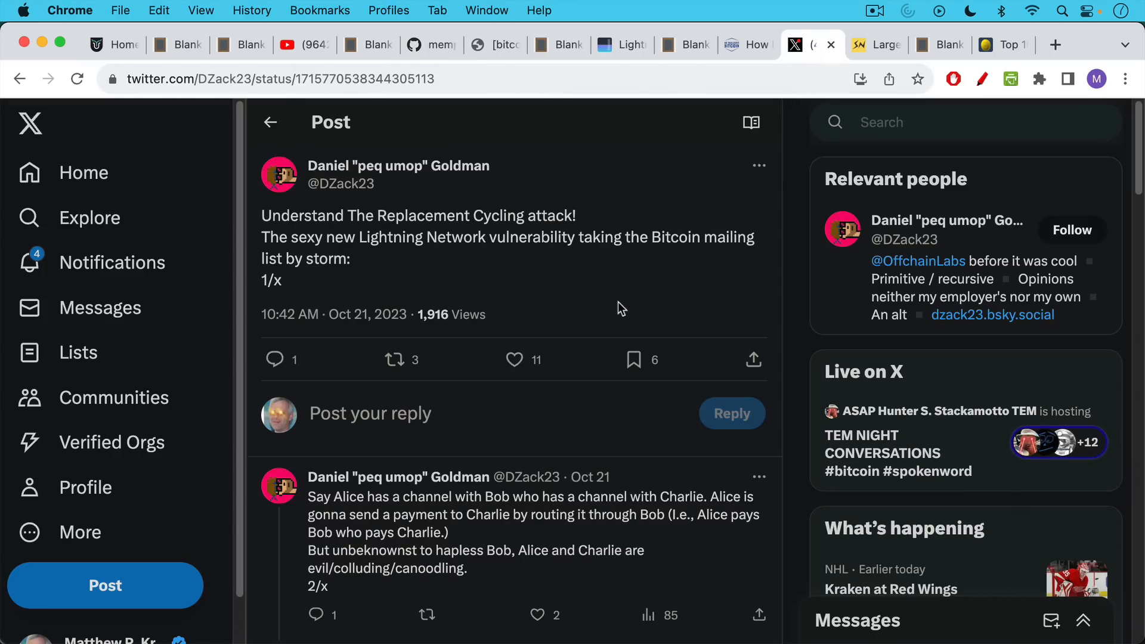
mouse_move(884, 44)
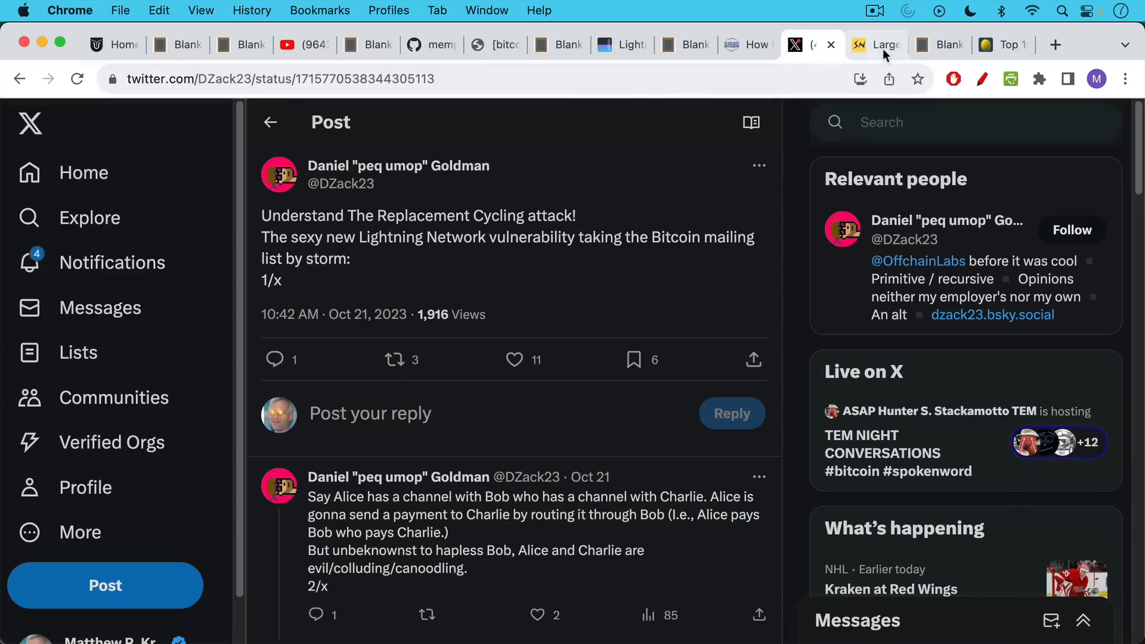
left_click(880, 44)
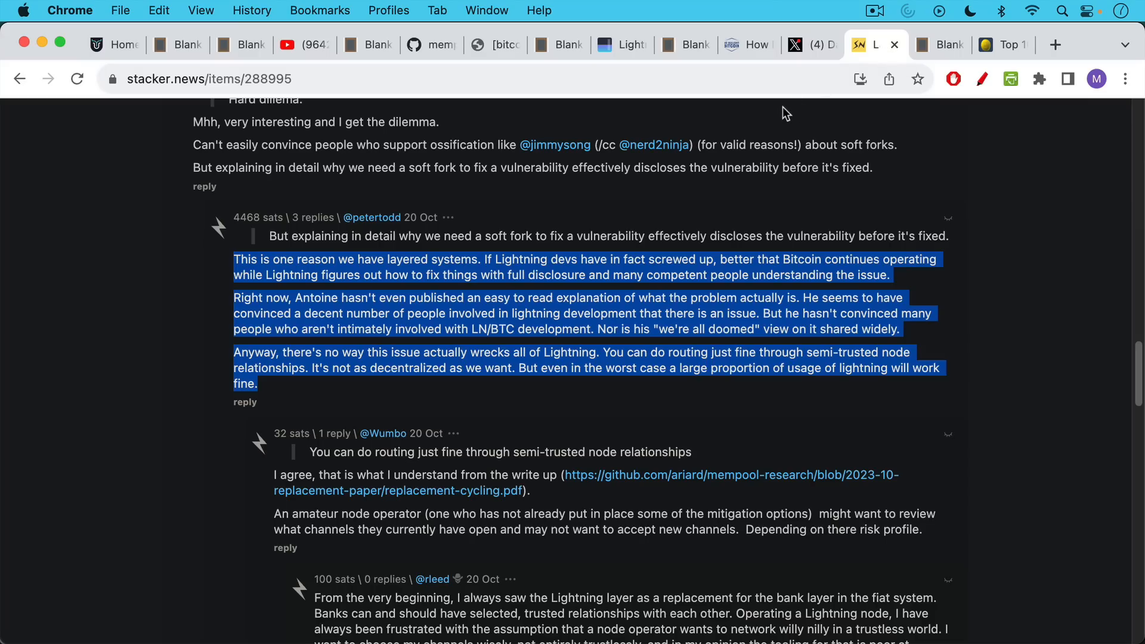
mouse_move(711, 265)
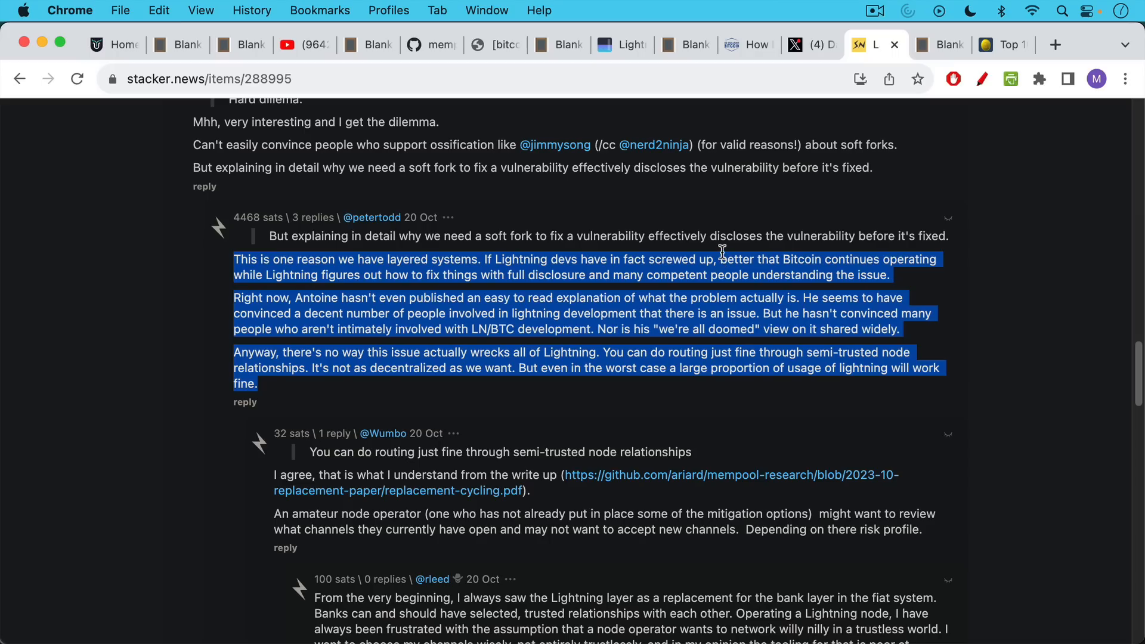
mouse_move(395, 272)
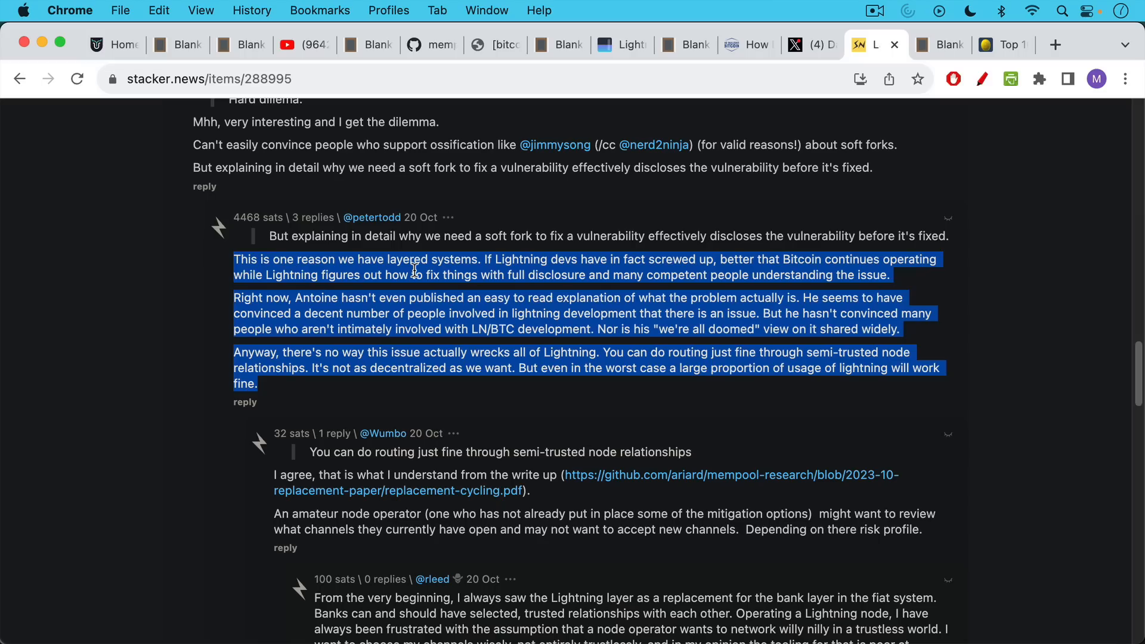
mouse_move(477, 275)
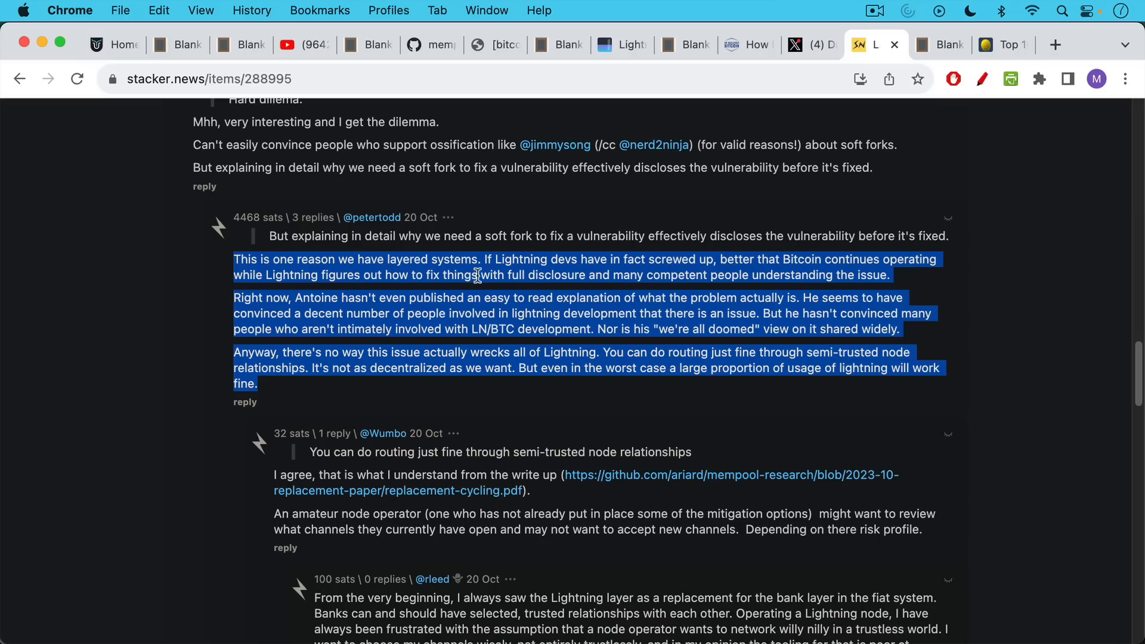
mouse_move(541, 276)
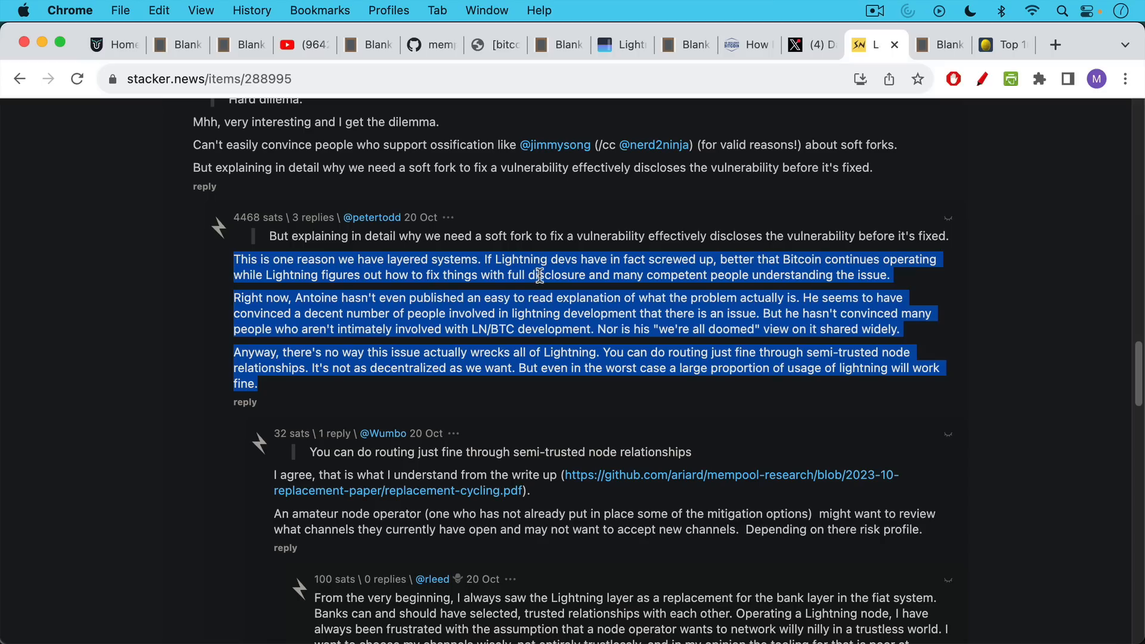
mouse_move(531, 289)
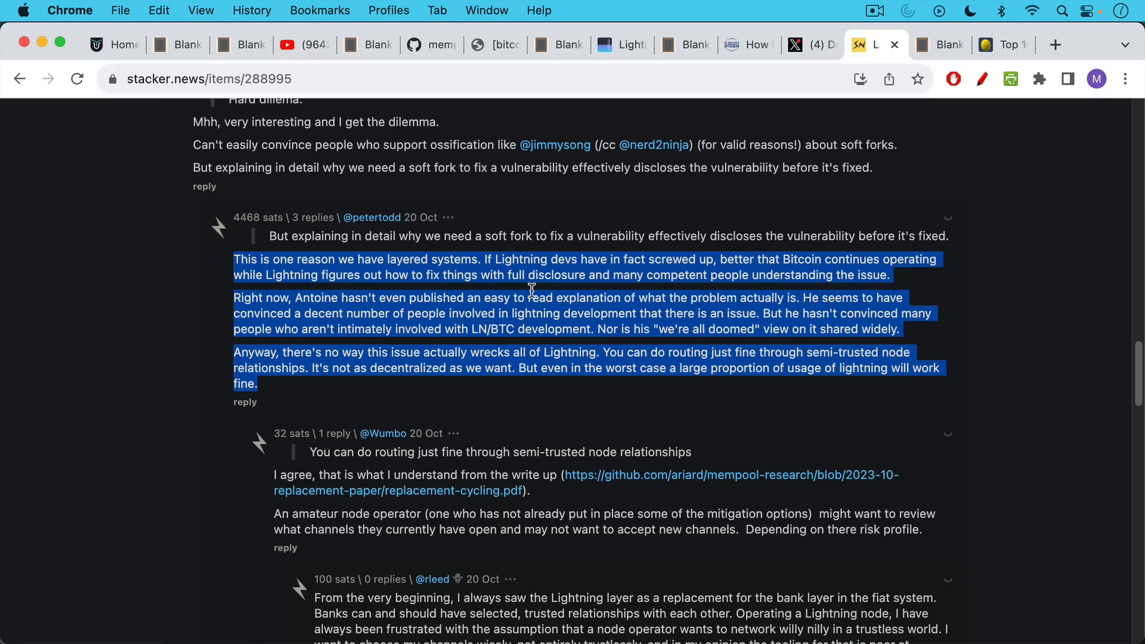
mouse_move(523, 323)
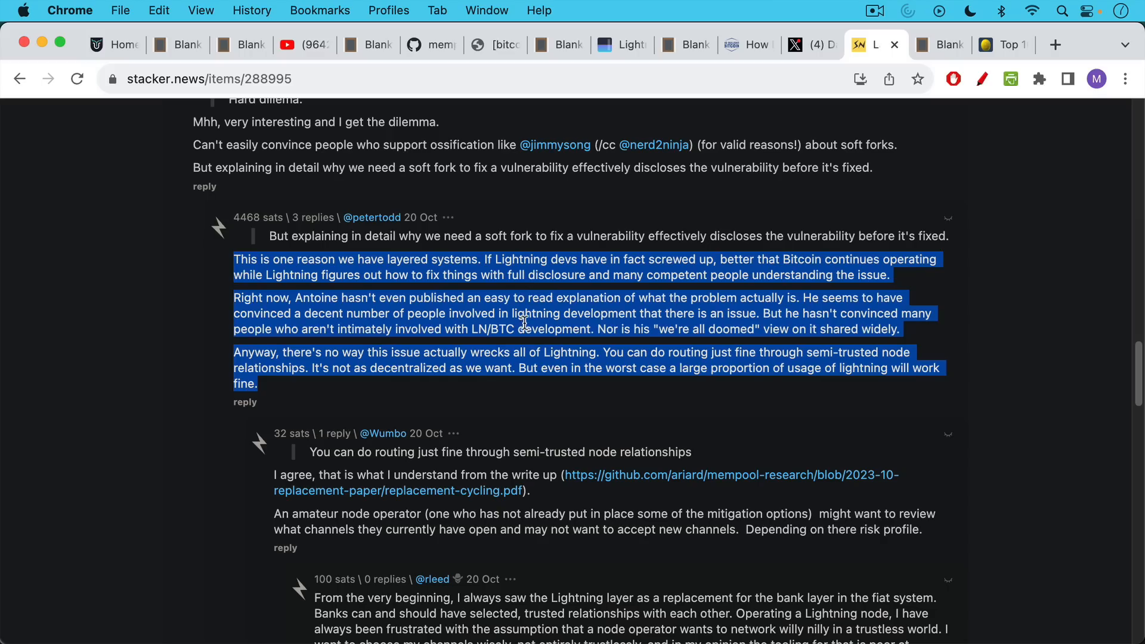
mouse_move(376, 325)
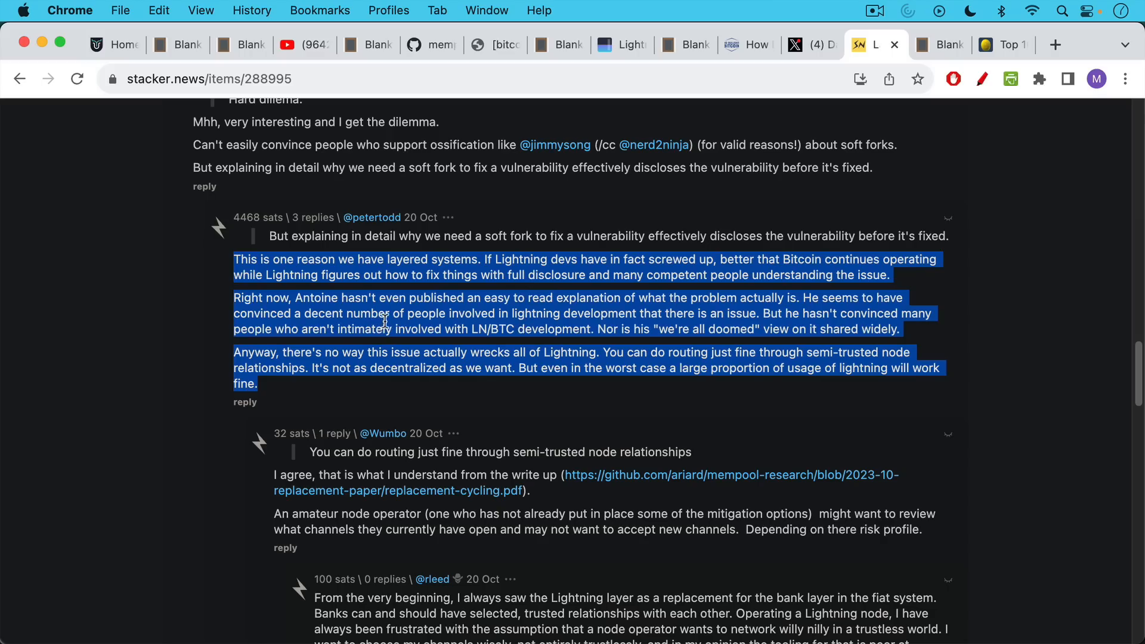
mouse_move(387, 344)
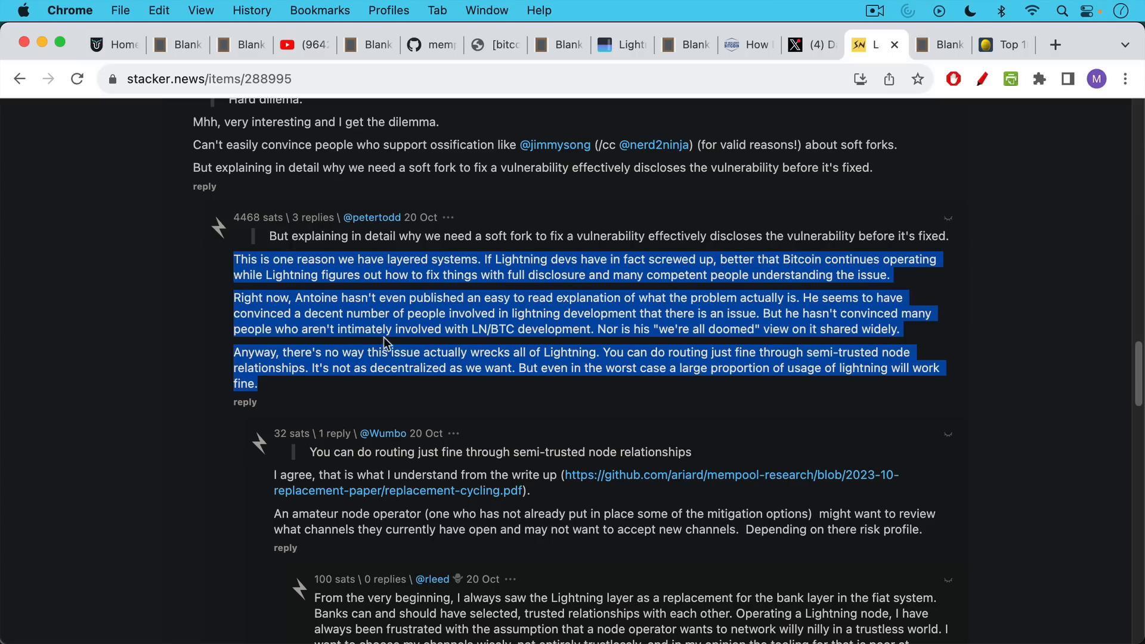
mouse_move(386, 343)
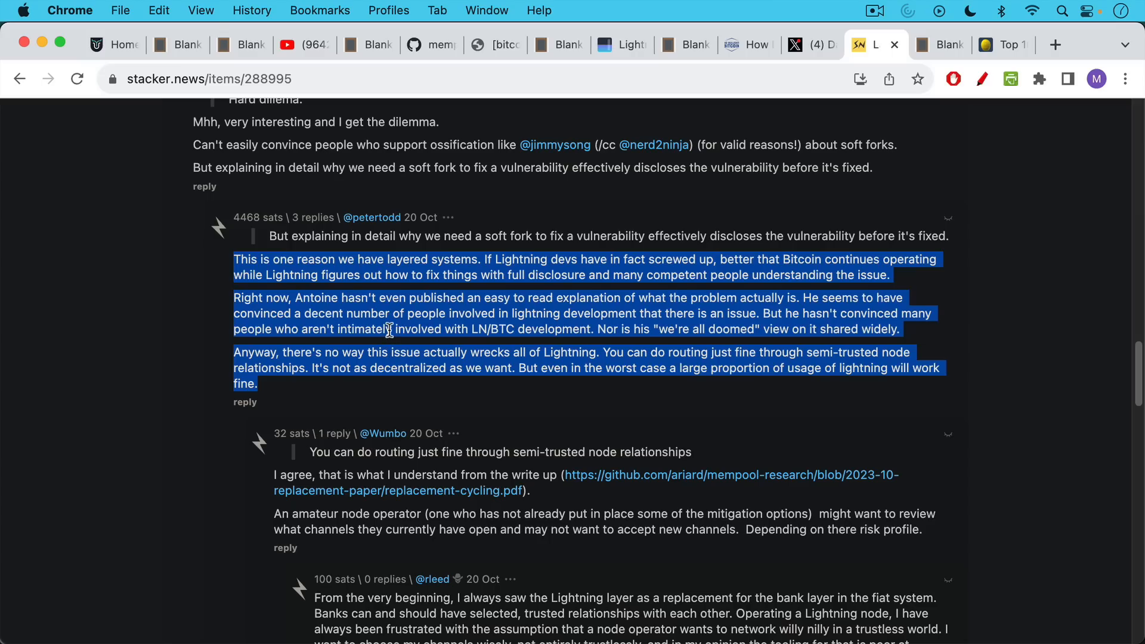
mouse_move(385, 347)
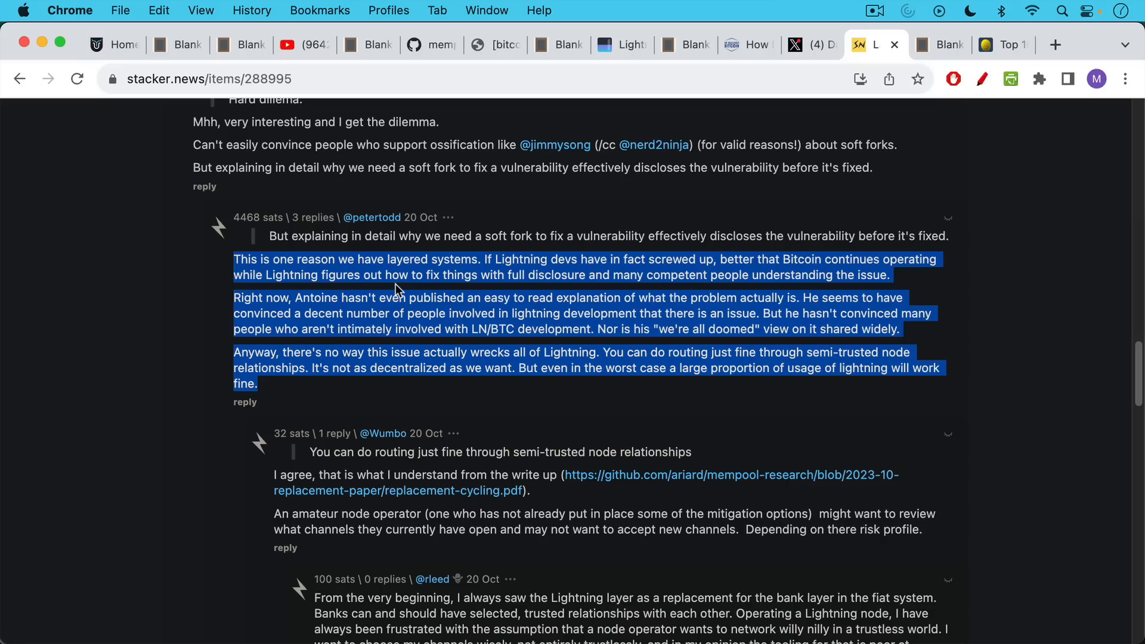
mouse_move(437, 252)
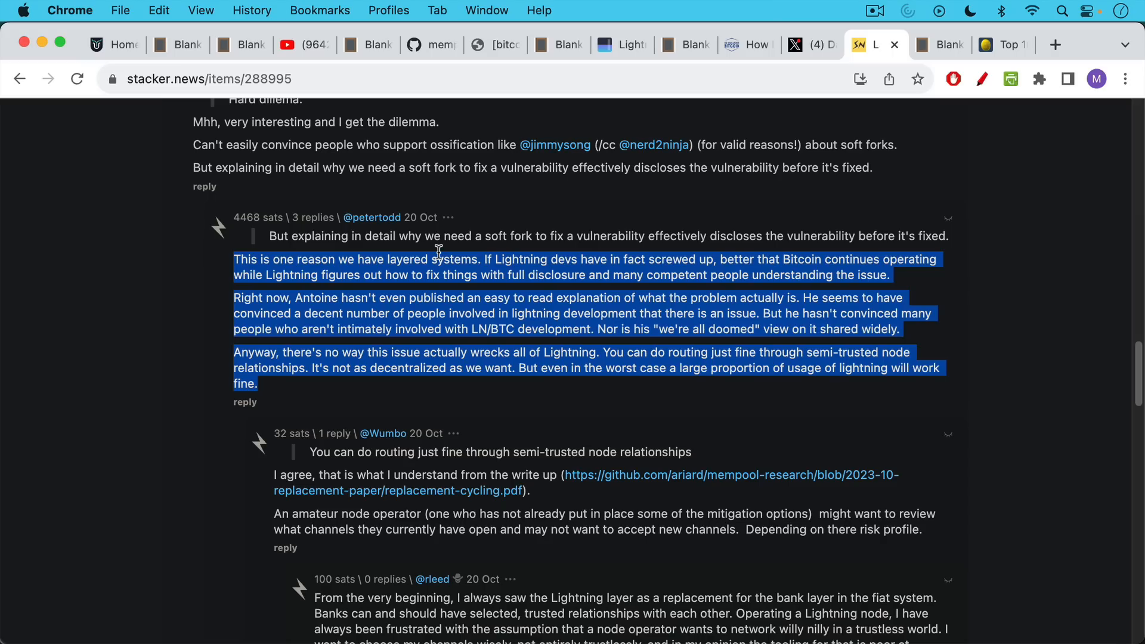
mouse_move(592, 345)
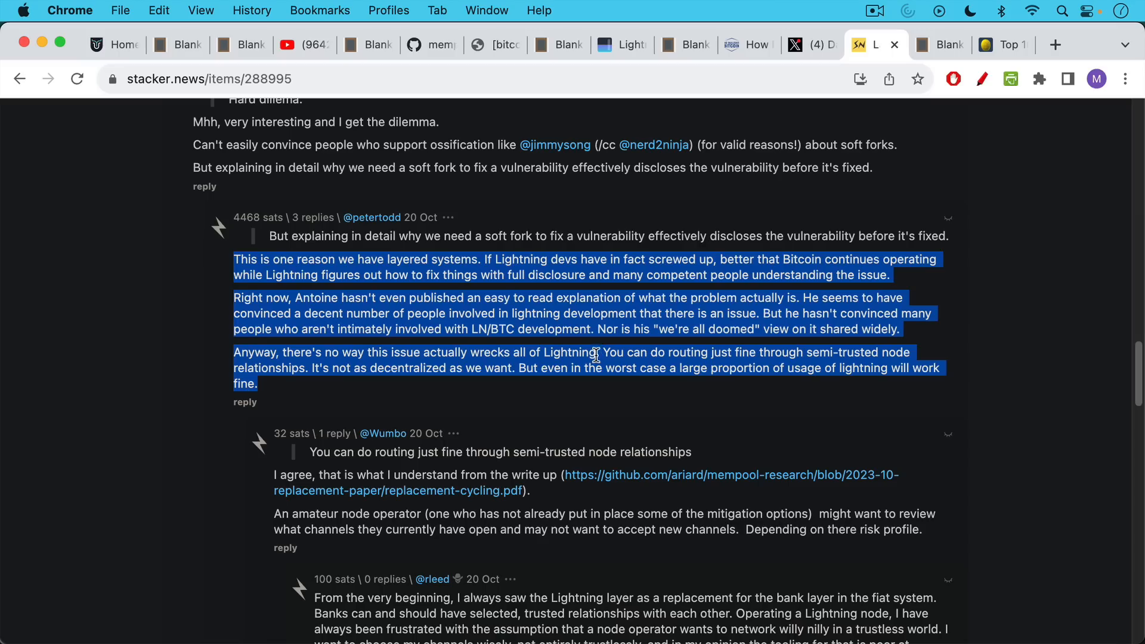
mouse_move(590, 305)
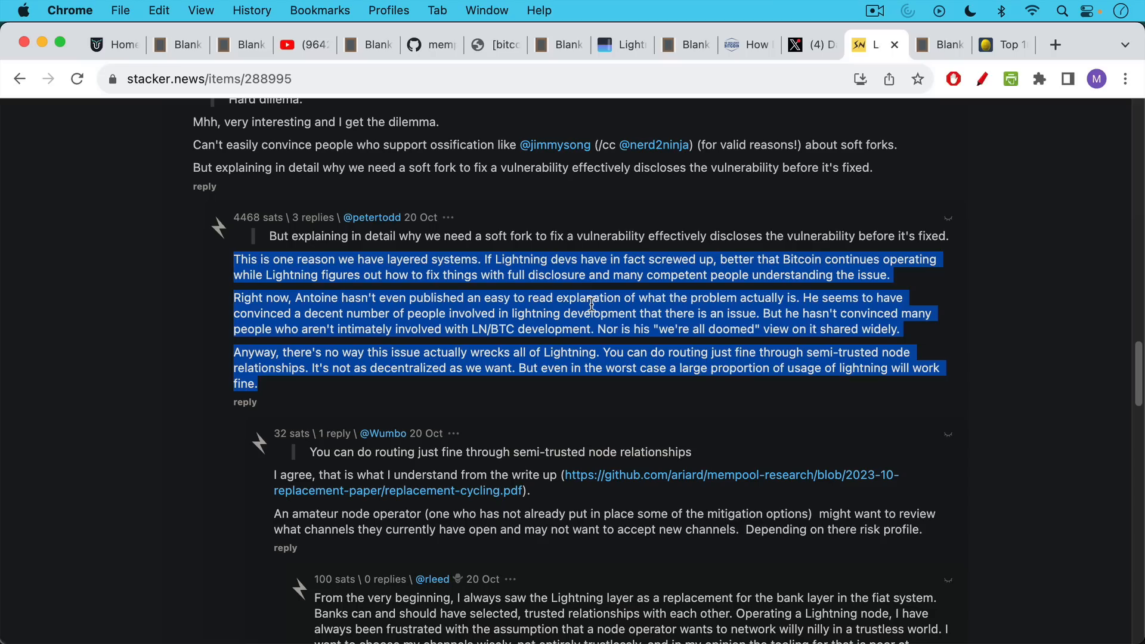
mouse_move(636, 300)
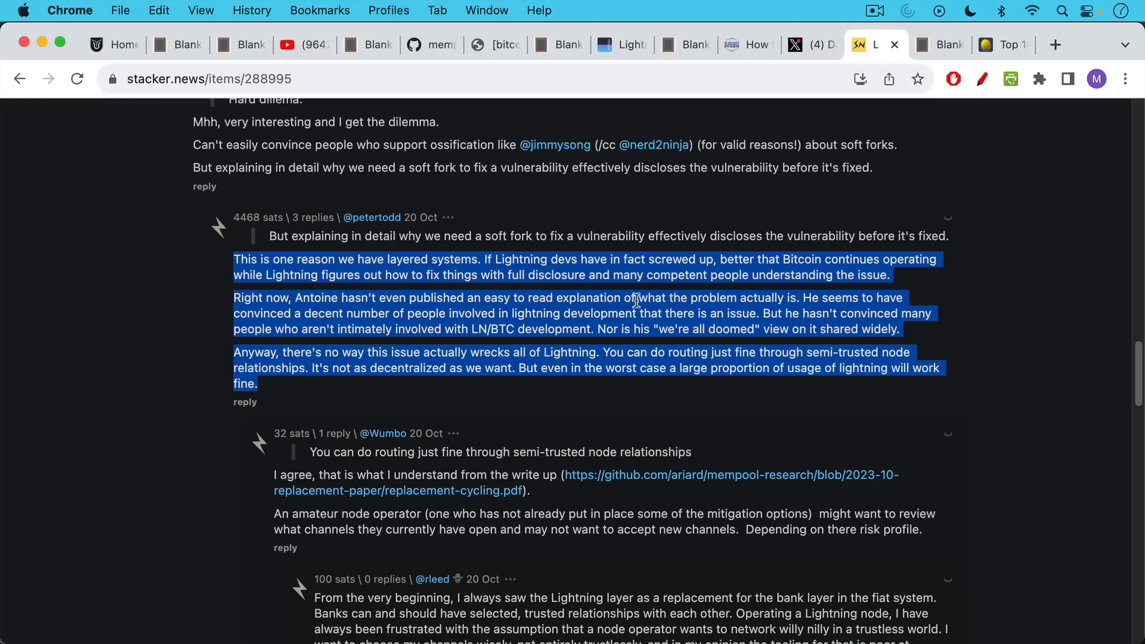
Return to the Blank Slate note on early days, secure self-custodied BTC and huge bug bounties.
left_click(939, 44)
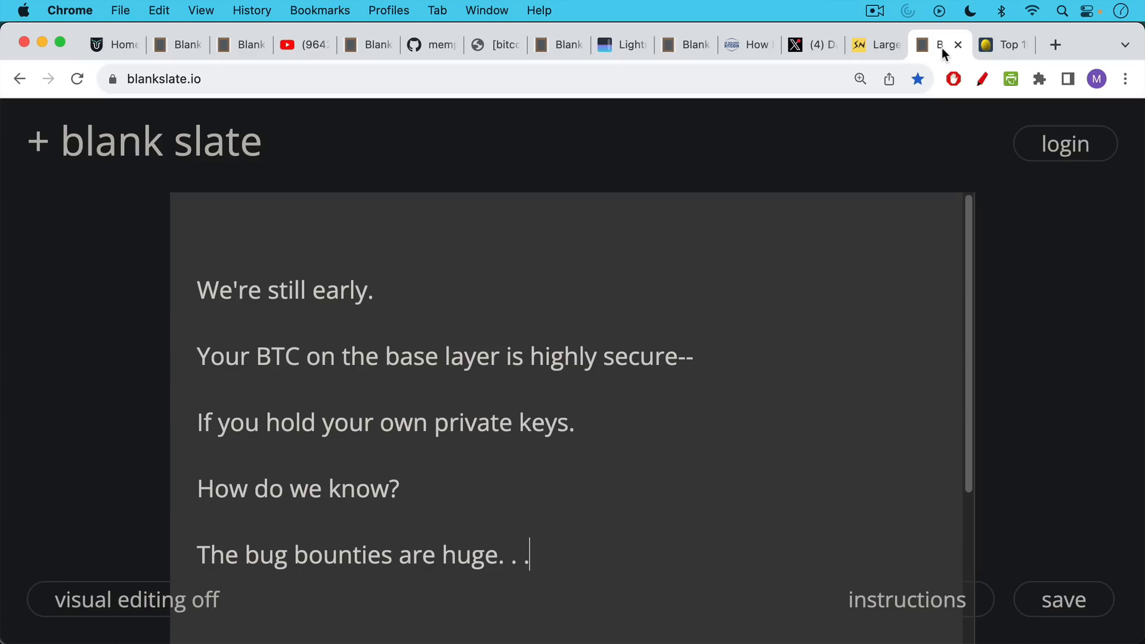
mouse_move(917, 129)
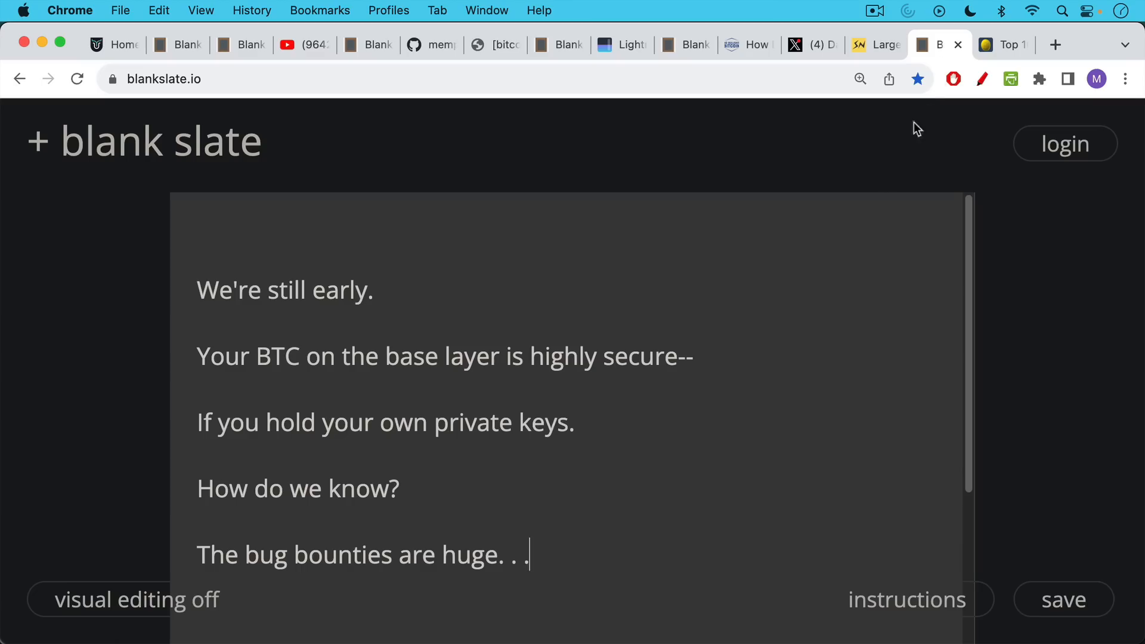
mouse_move(843, 235)
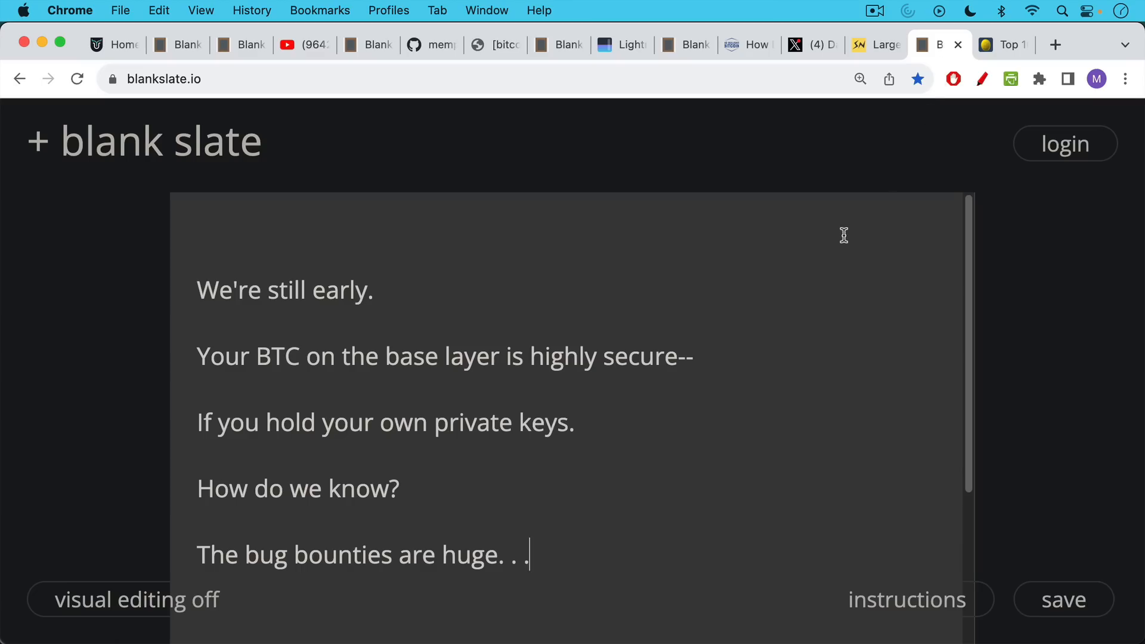
mouse_move(846, 242)
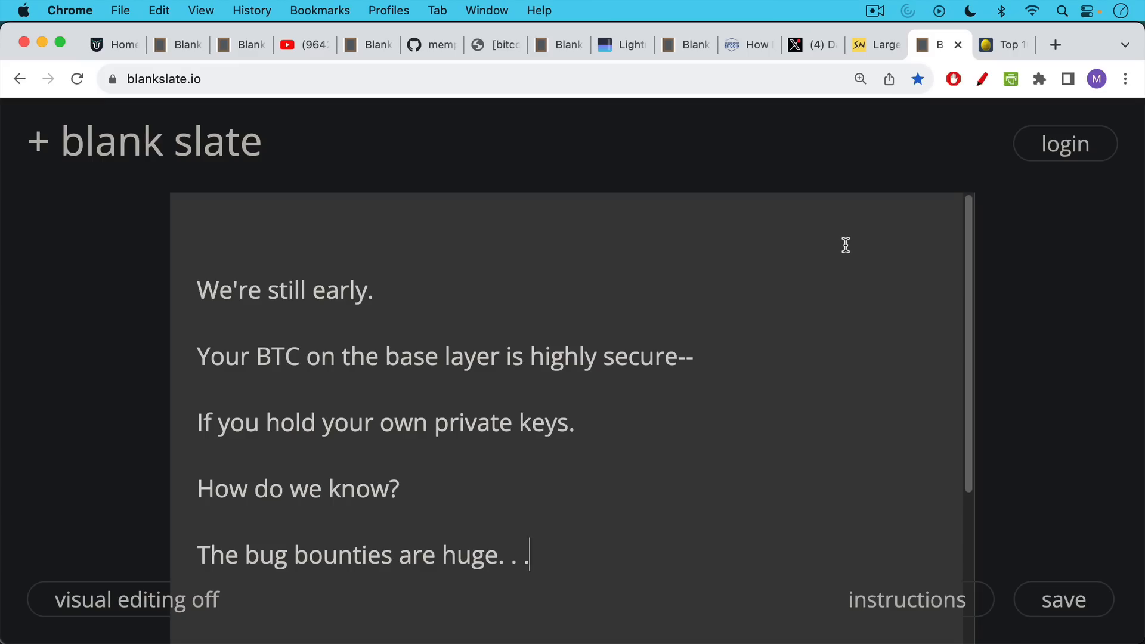
mouse_move(850, 245)
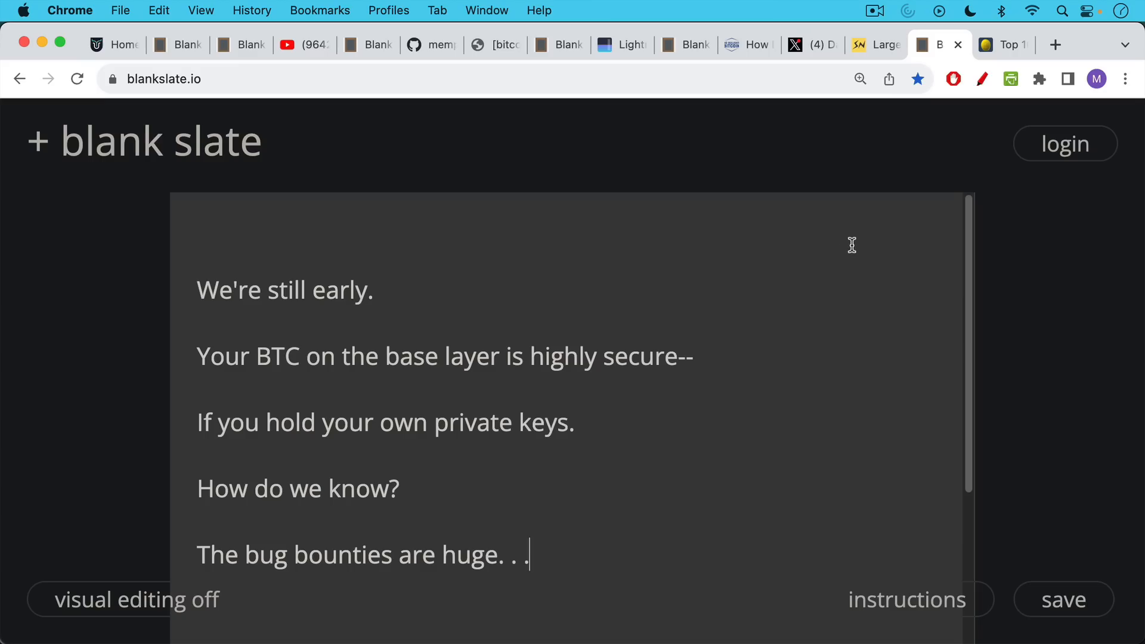
Bring up the bitinfocharts Top 100 Richest Bitcoin Addresses table, led by a Binance cold wallet.
left_click(1003, 45)
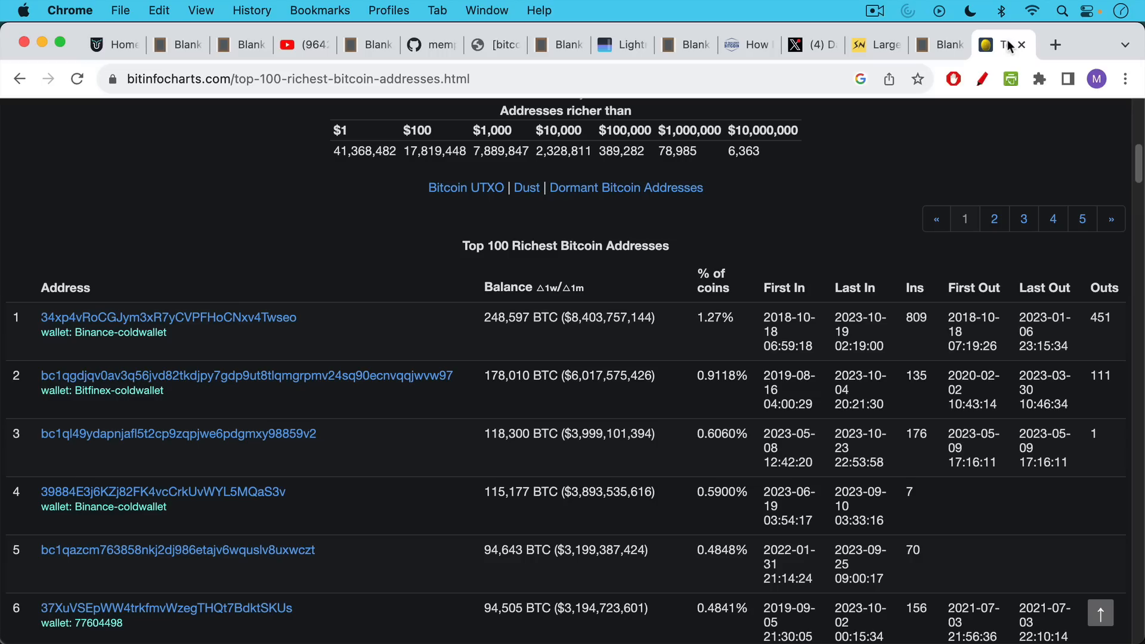
mouse_move(772, 219)
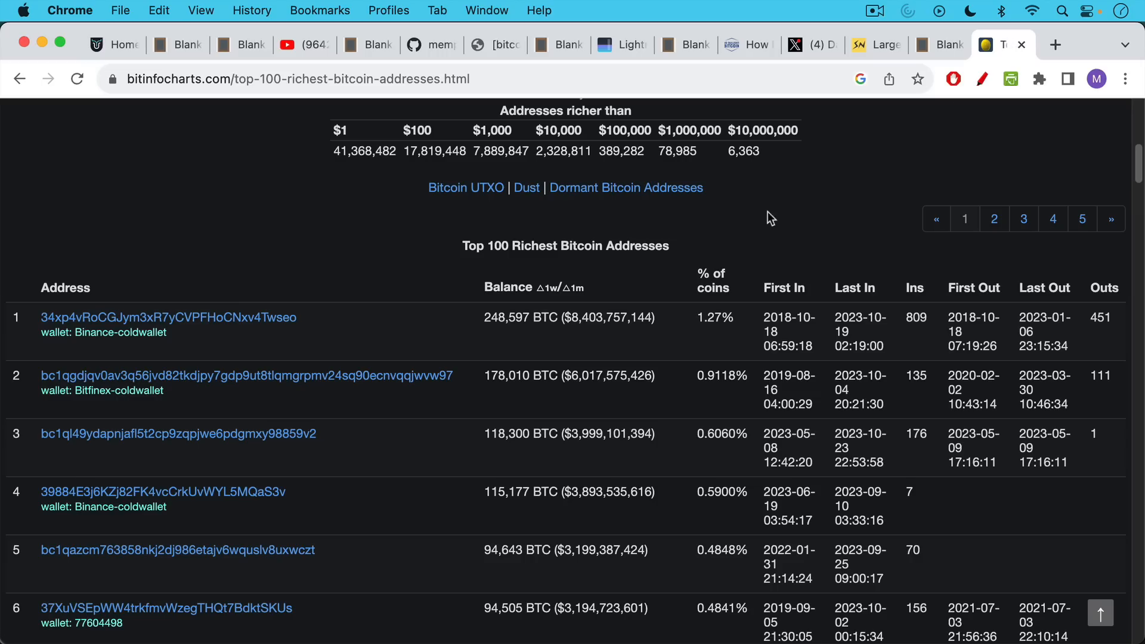
mouse_move(333, 361)
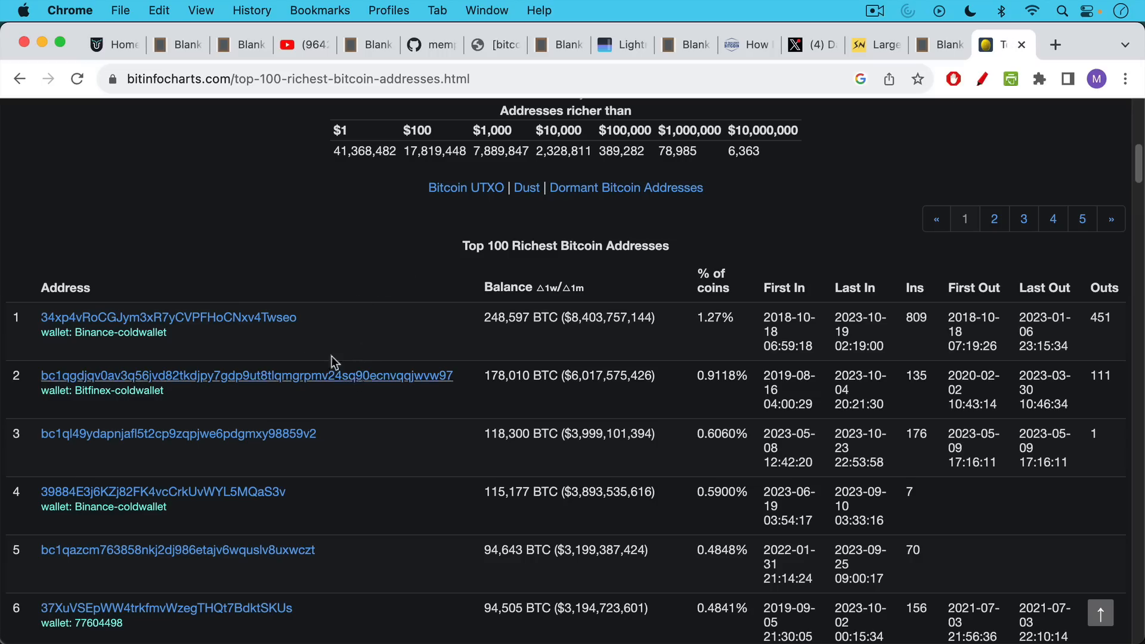
mouse_move(242, 300)
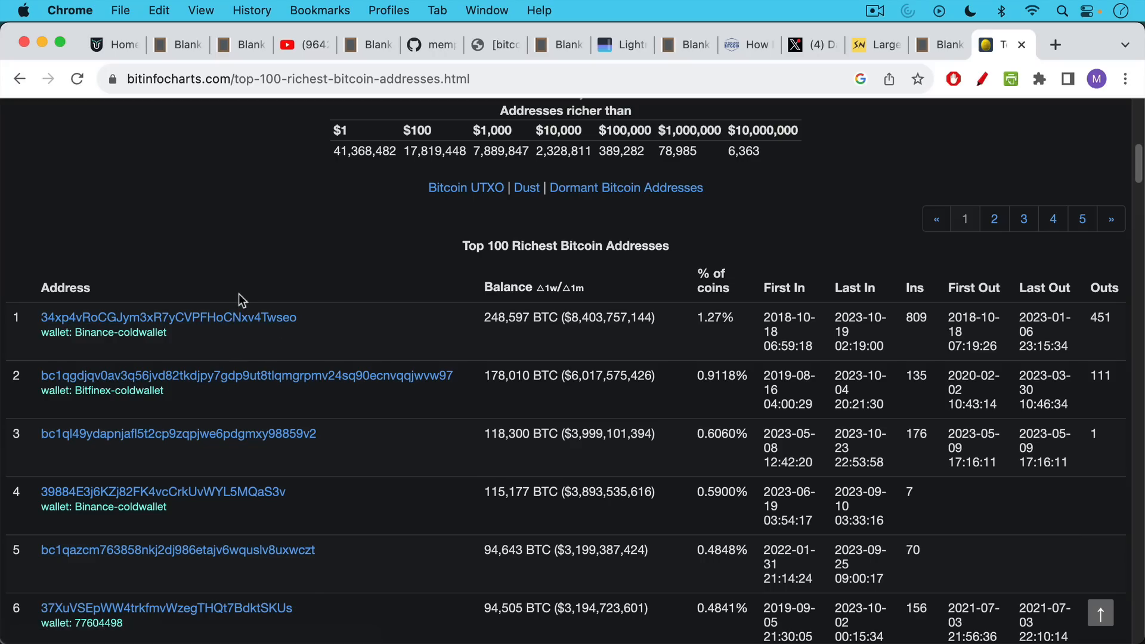
mouse_move(223, 423)
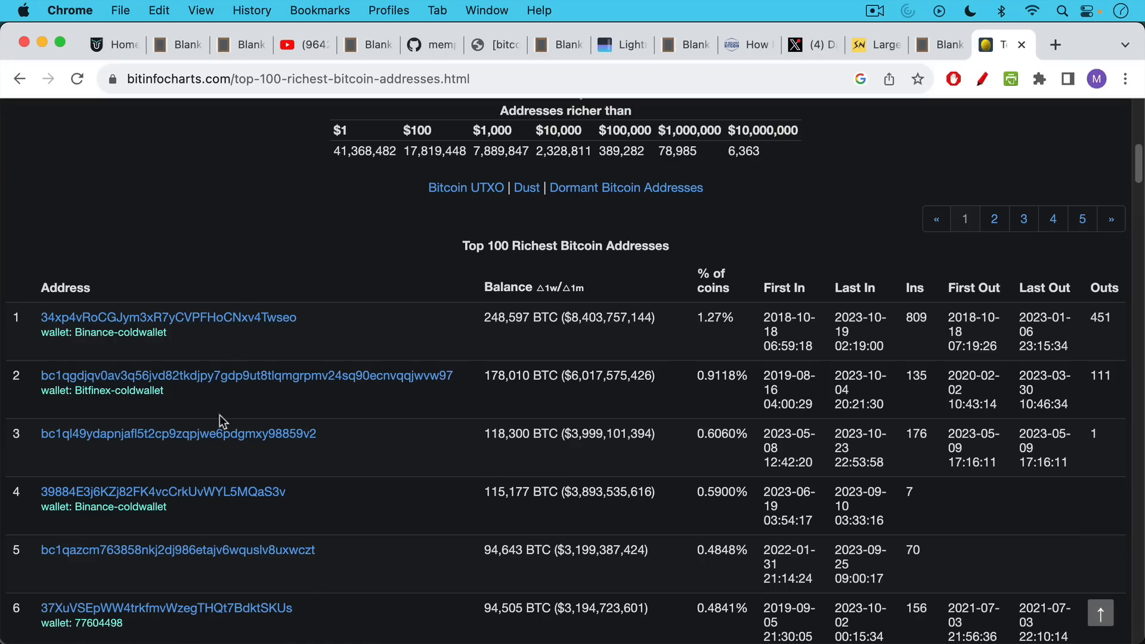
mouse_move(256, 386)
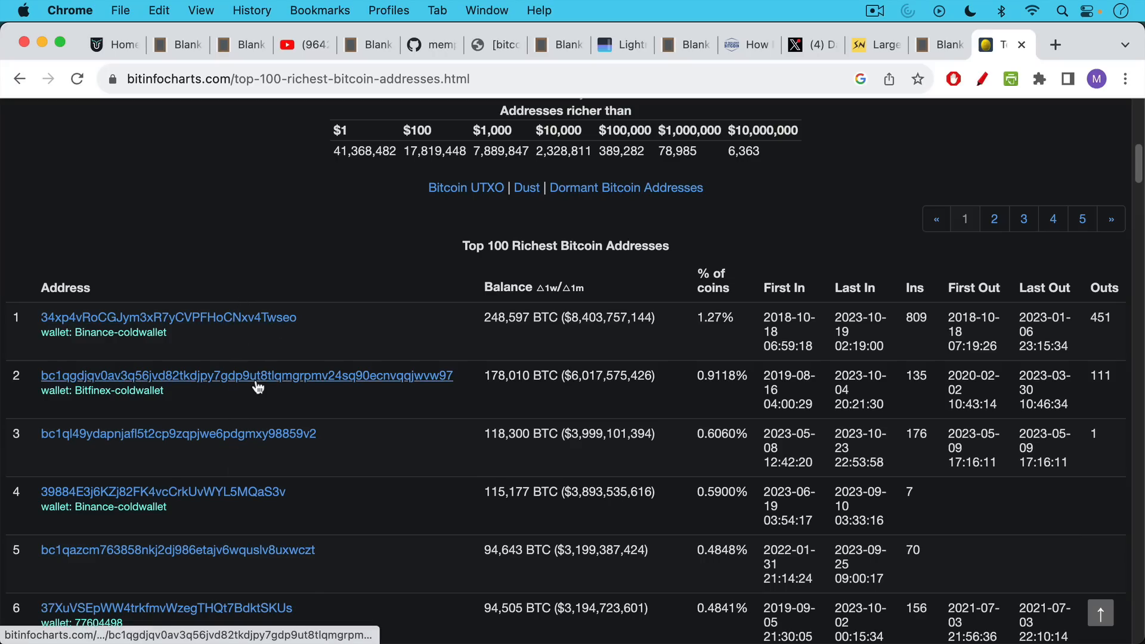
mouse_move(639, 337)
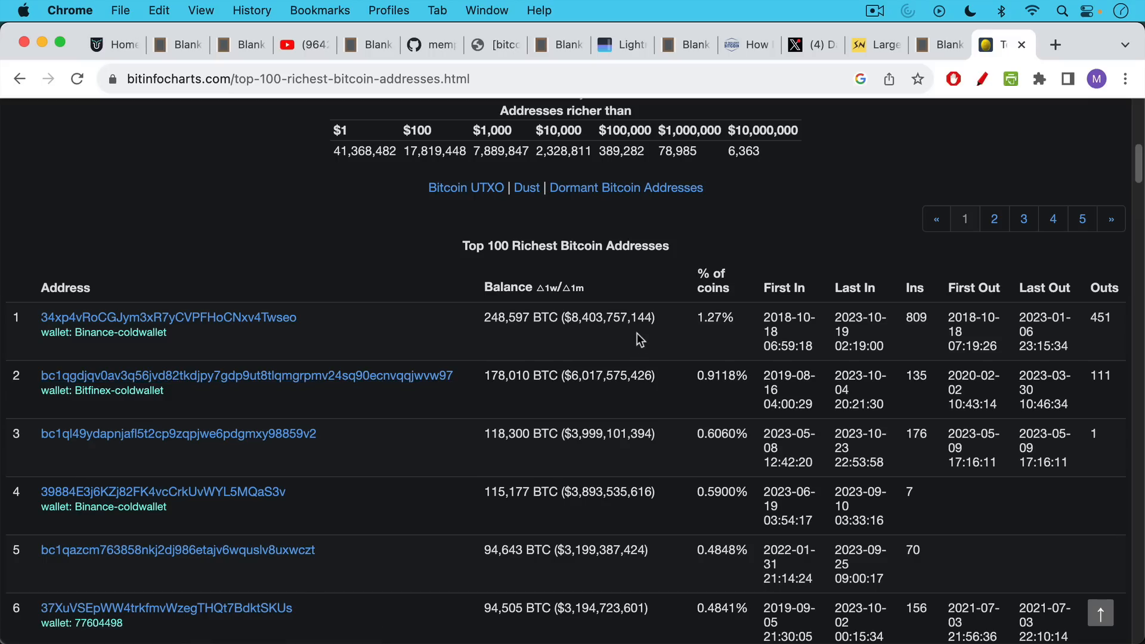
mouse_move(598, 334)
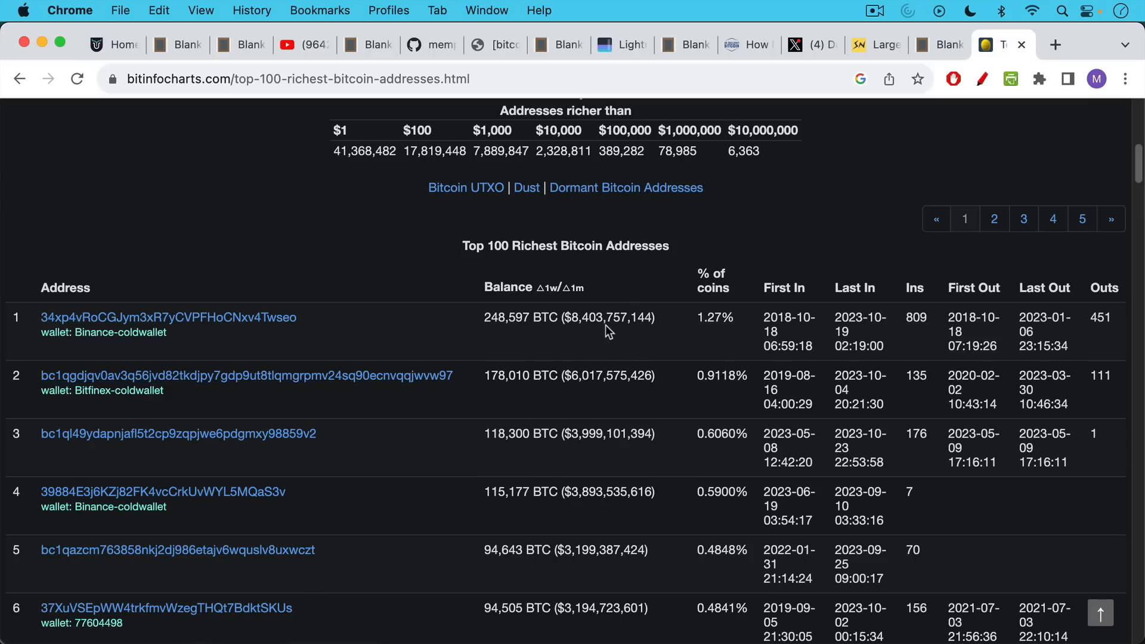
mouse_move(610, 455)
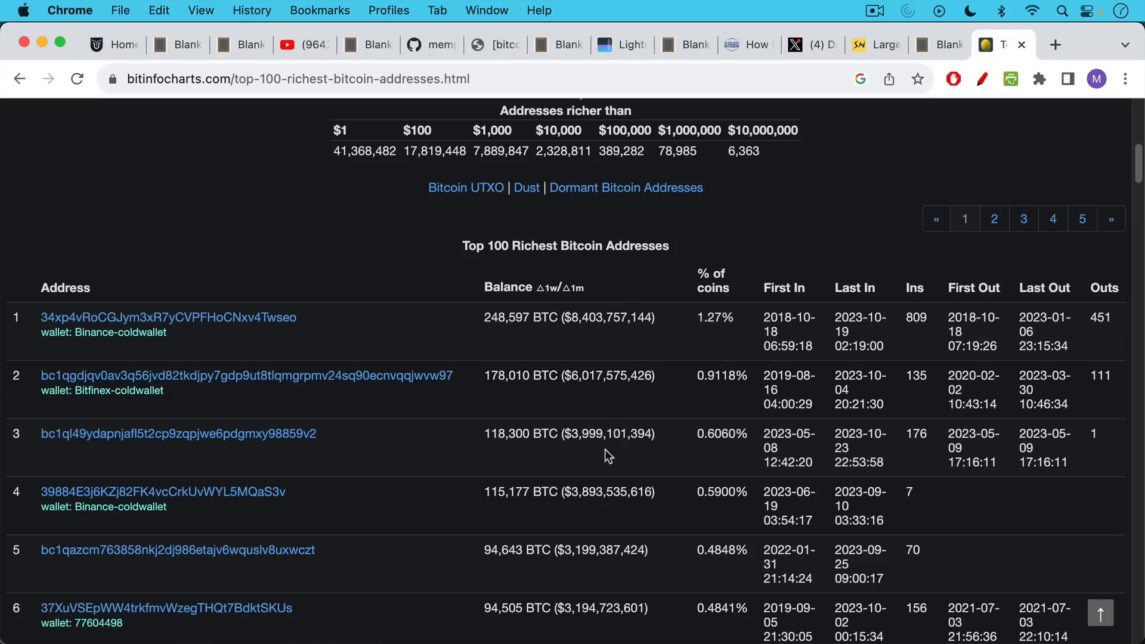
mouse_move(639, 512)
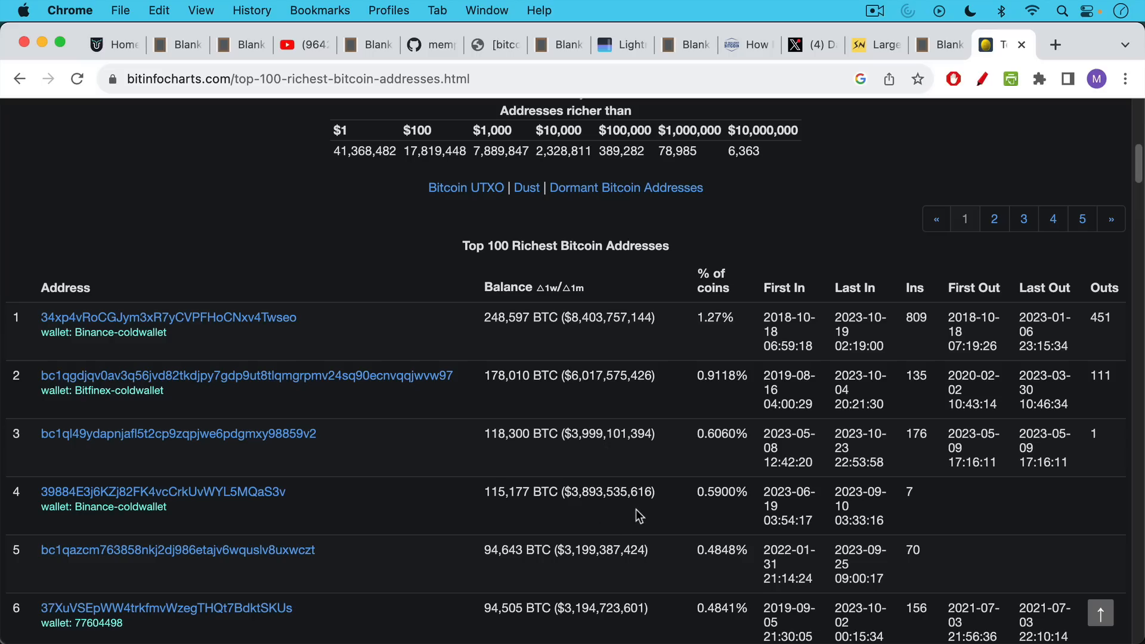
mouse_move(598, 382)
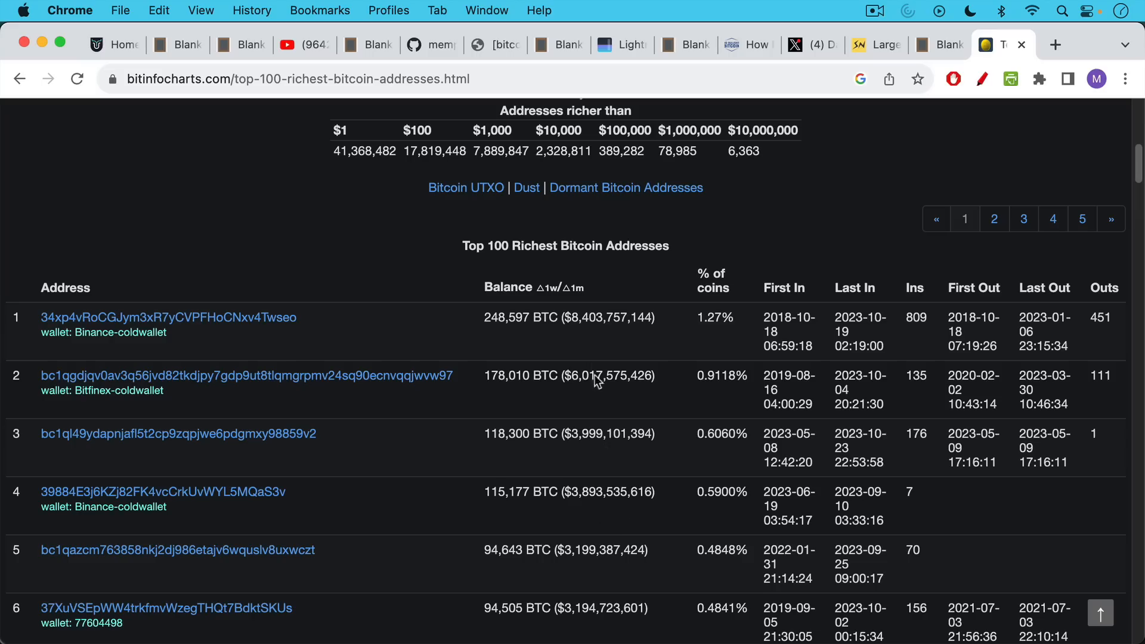
mouse_move(592, 351)
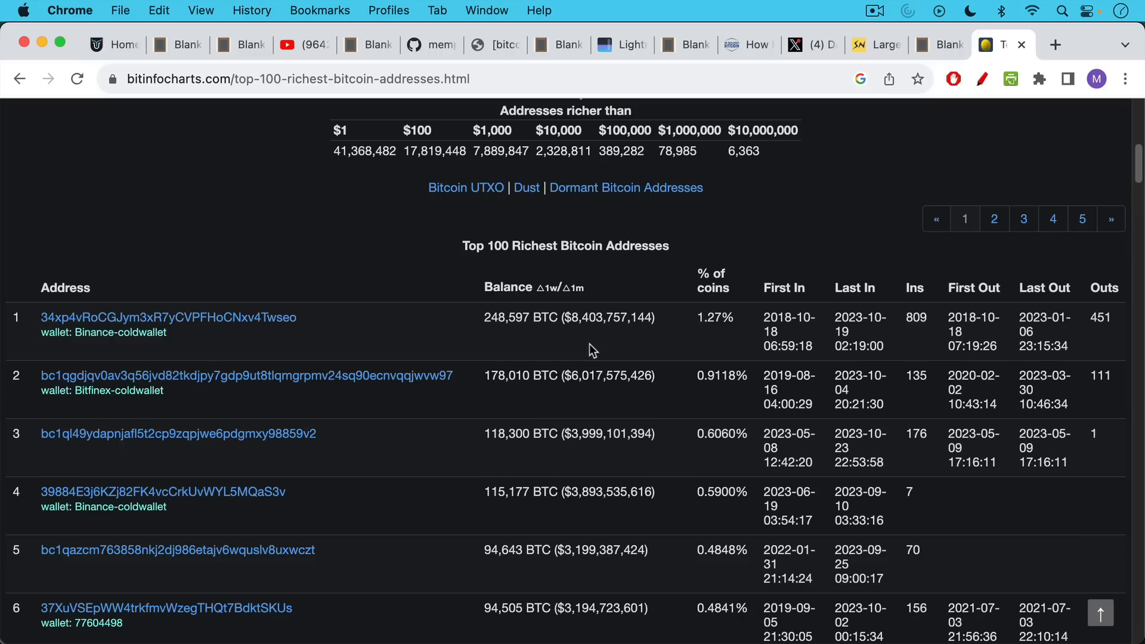